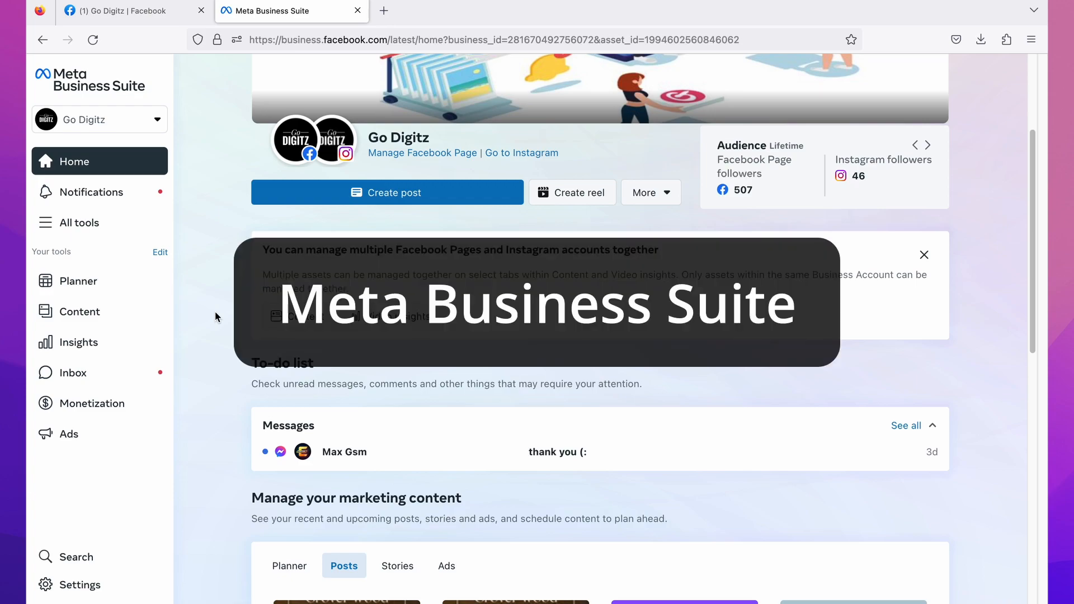
# - Start a new reel draft shared to both the Go Digitz page and the godigitz Instagram account
pyautogui.click(928, 145)
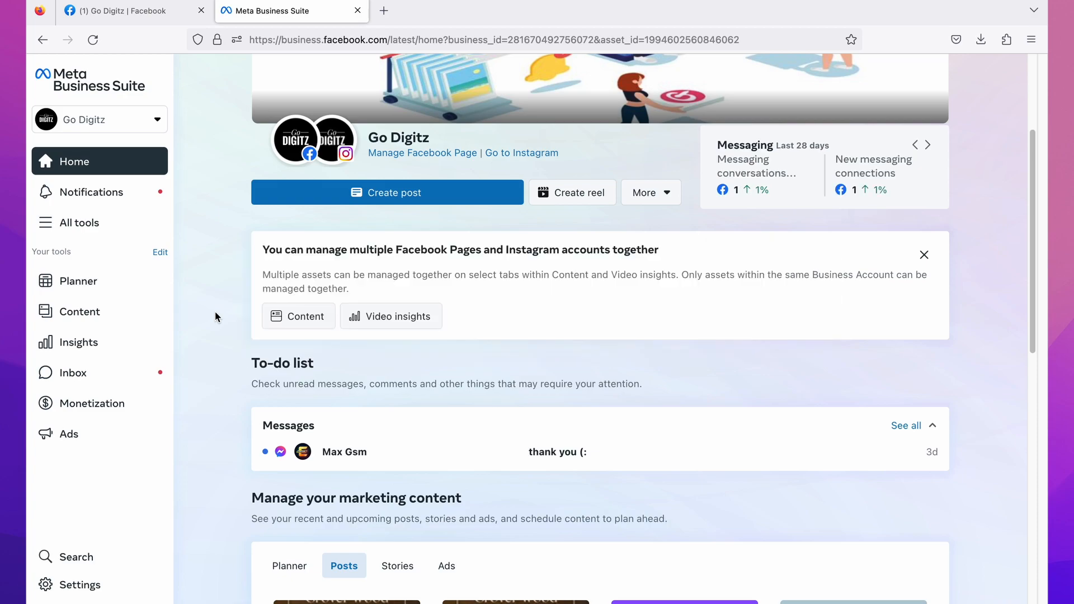
pyautogui.click(926, 144)
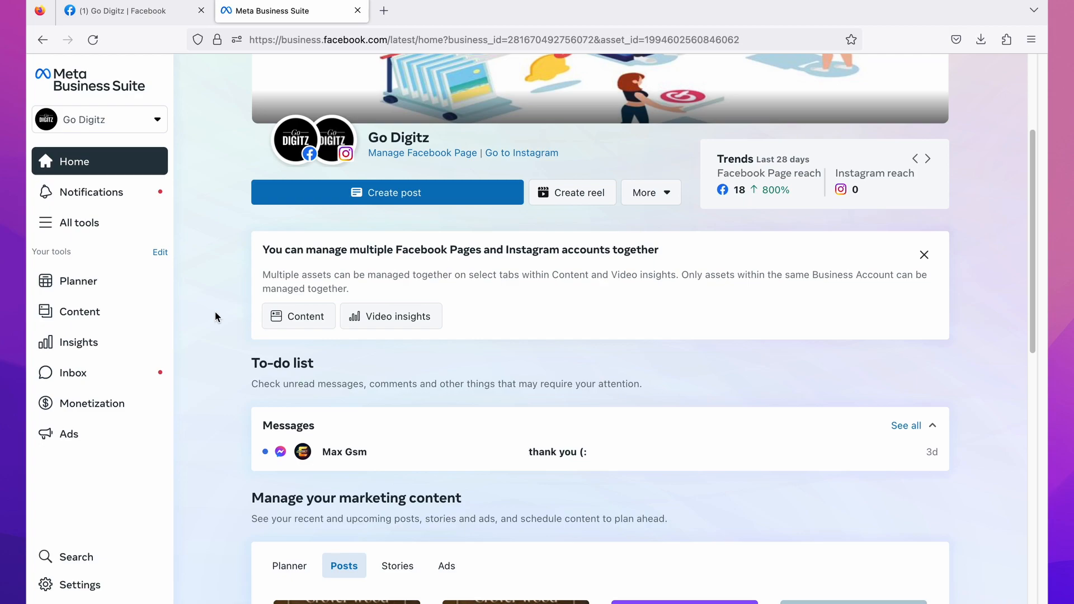
pyautogui.click(927, 159)
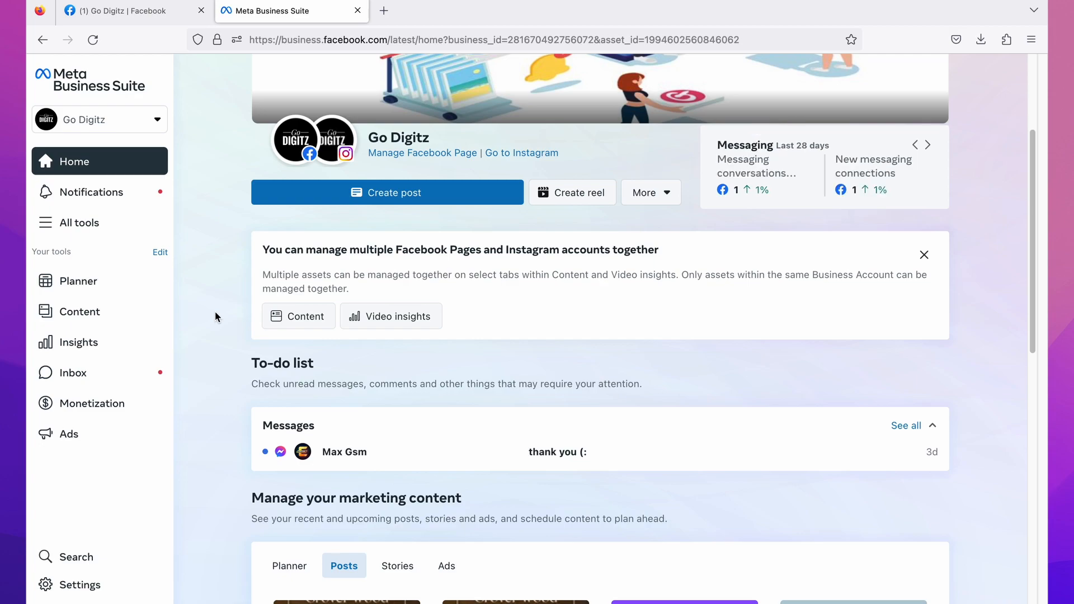
pyautogui.moveTo(253, 298)
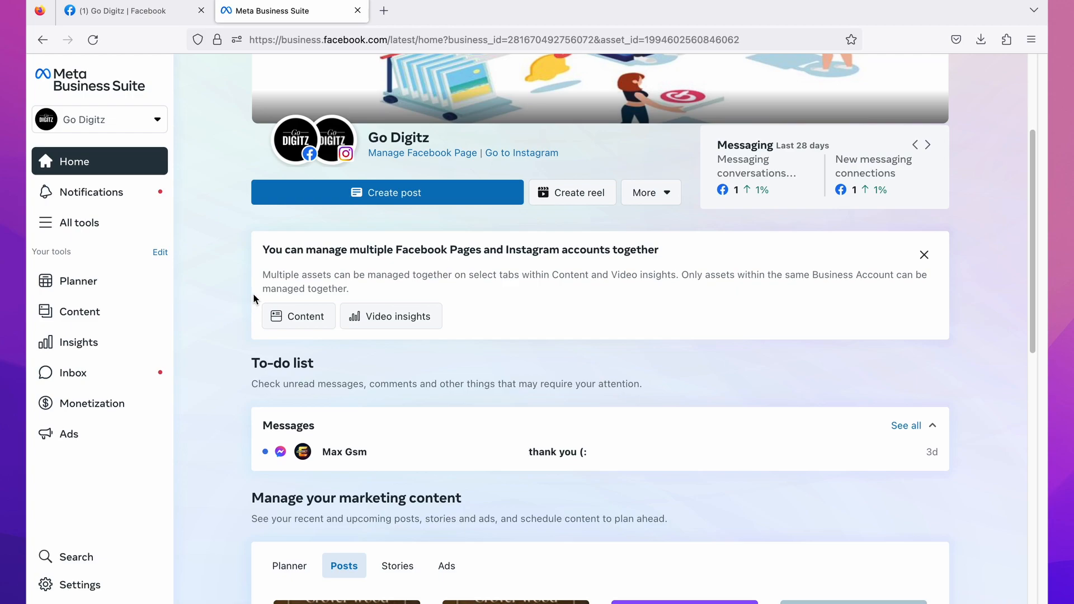
pyautogui.click(928, 144)
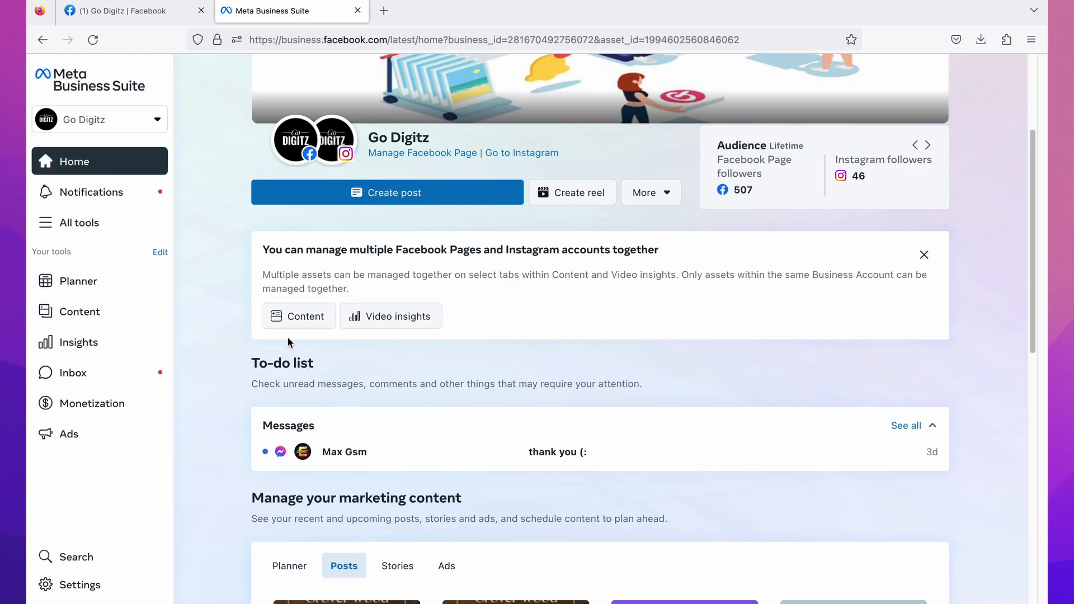
pyautogui.moveTo(356, 166)
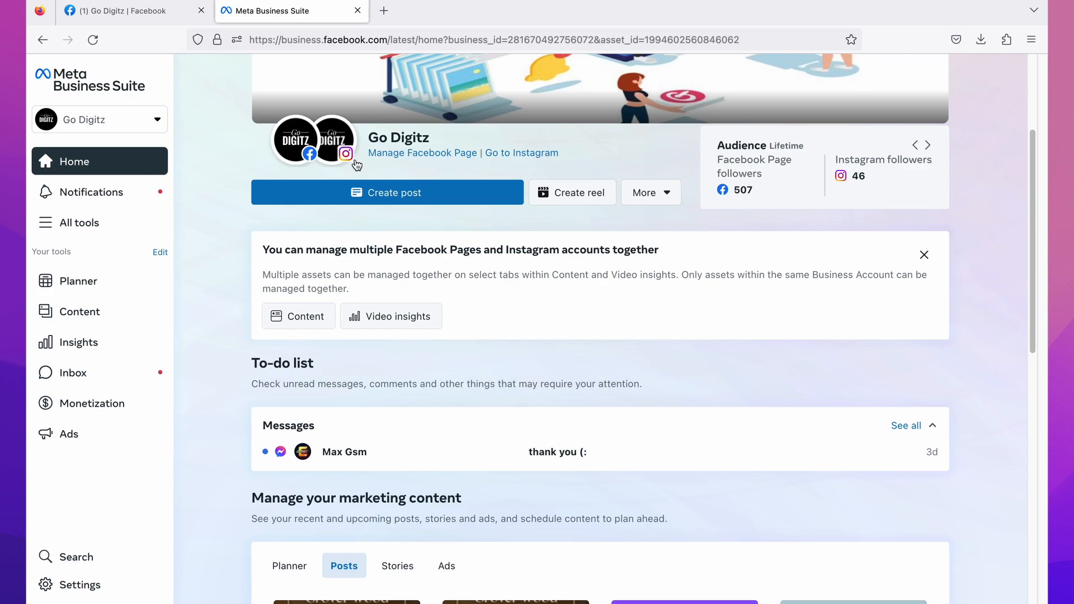
pyautogui.moveTo(345, 153)
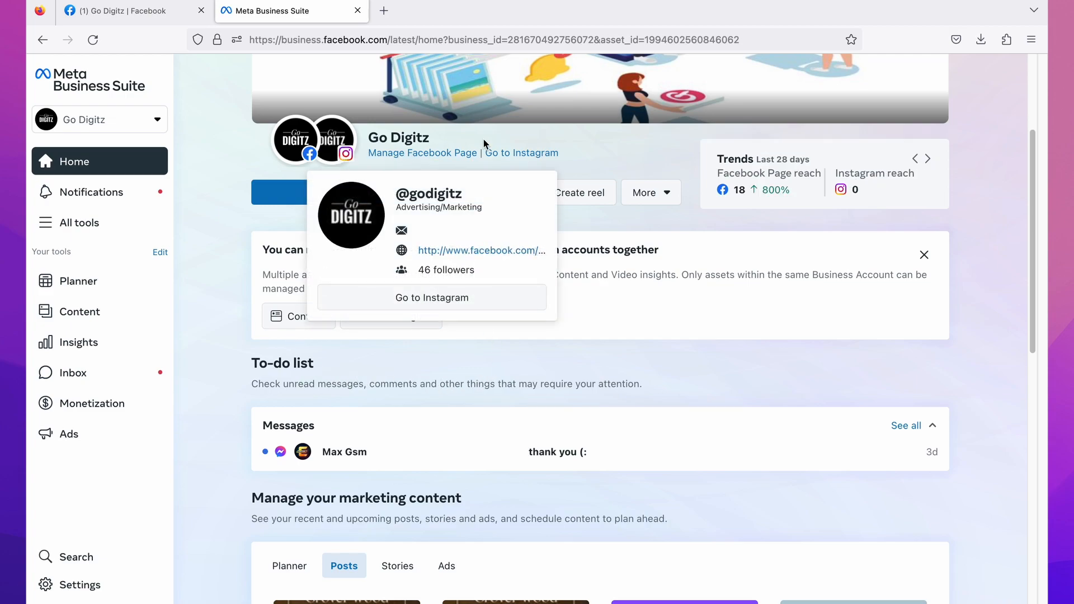
pyautogui.moveTo(602, 153)
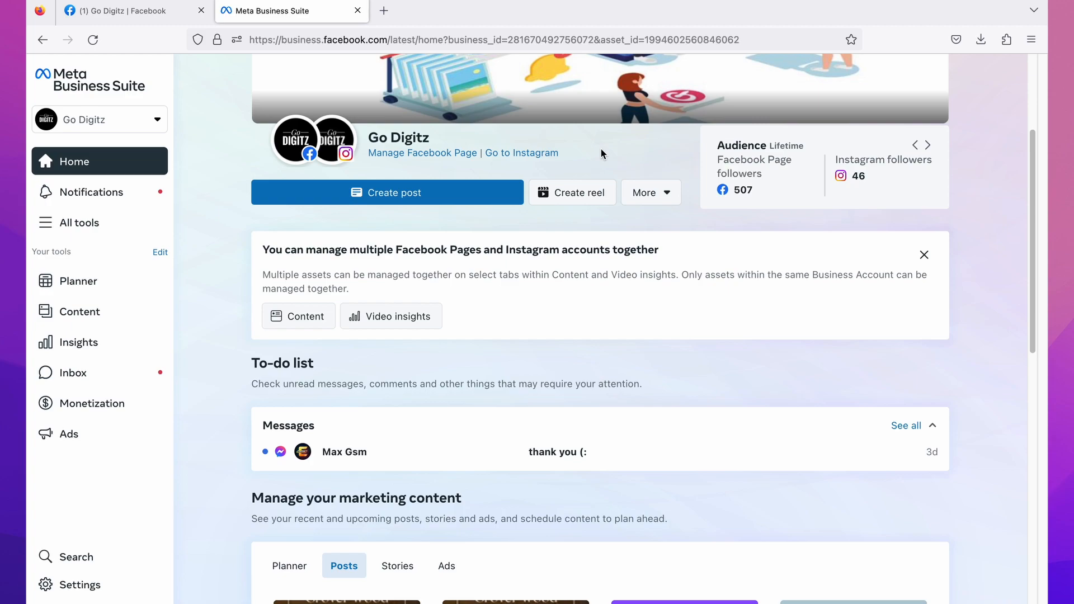
pyautogui.click(928, 145)
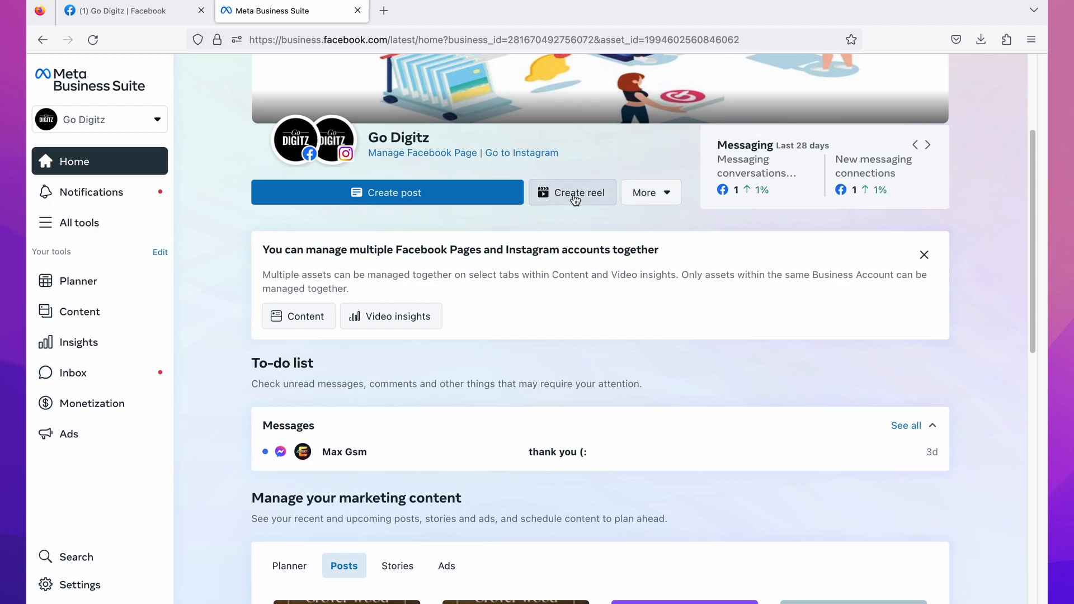
pyautogui.moveTo(564, 204)
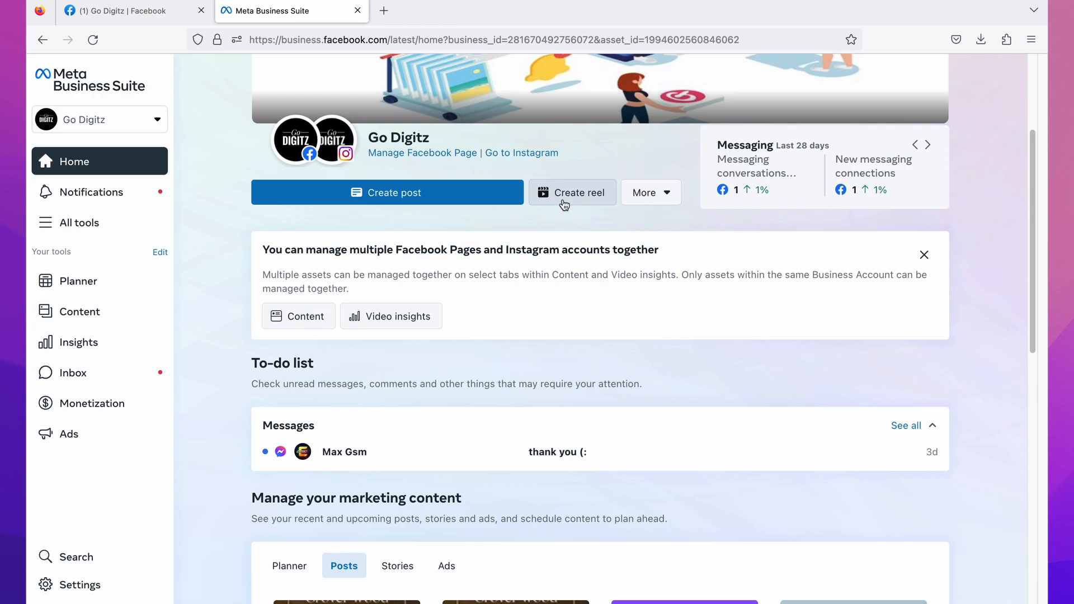
pyautogui.click(572, 192)
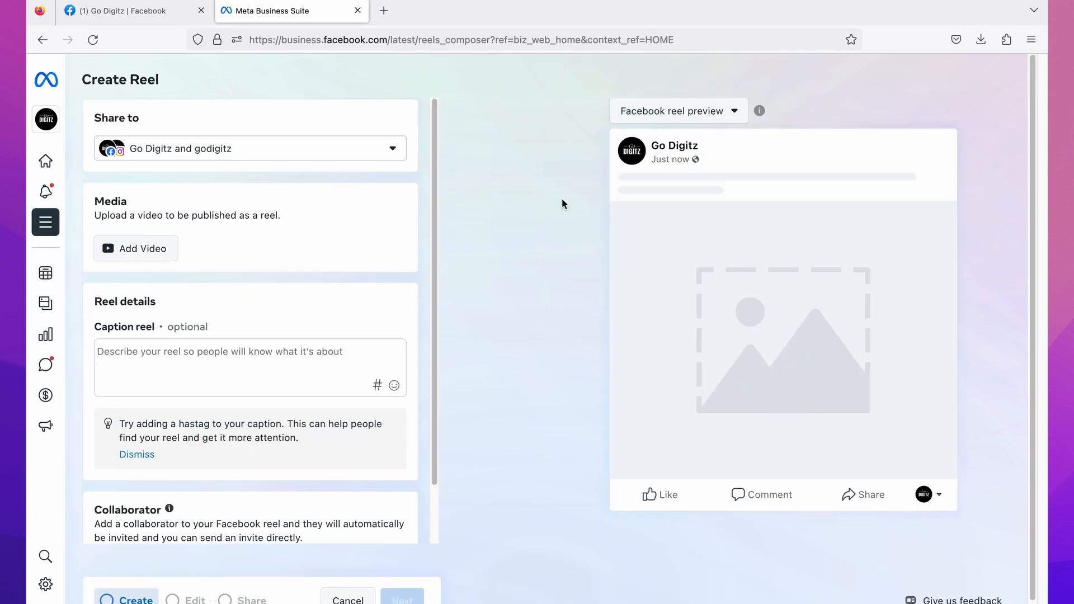
pyautogui.moveTo(550, 152)
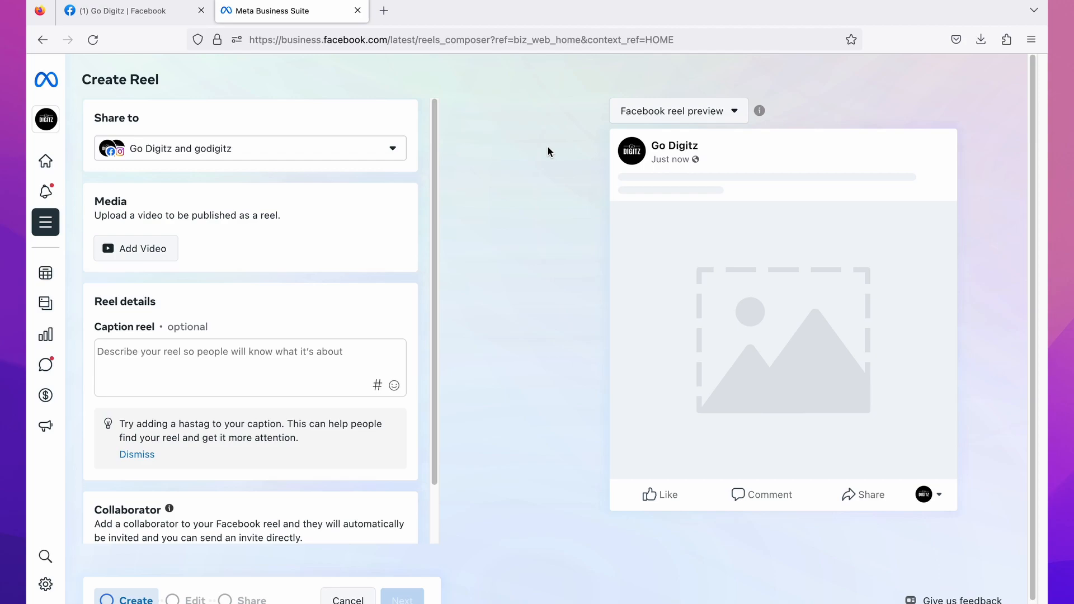
pyautogui.moveTo(522, 159)
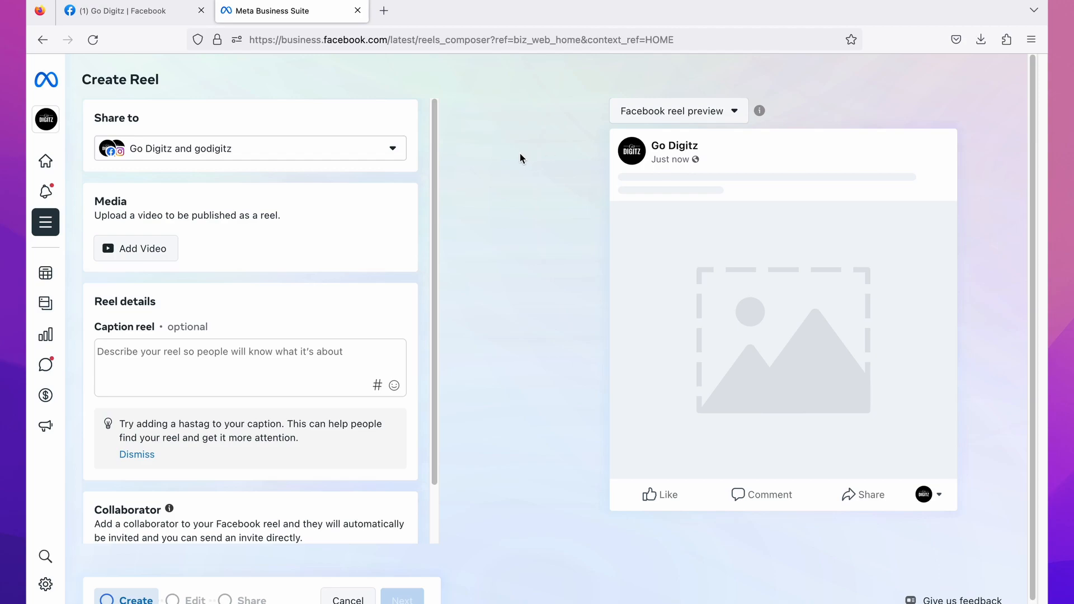
pyautogui.moveTo(84, 106)
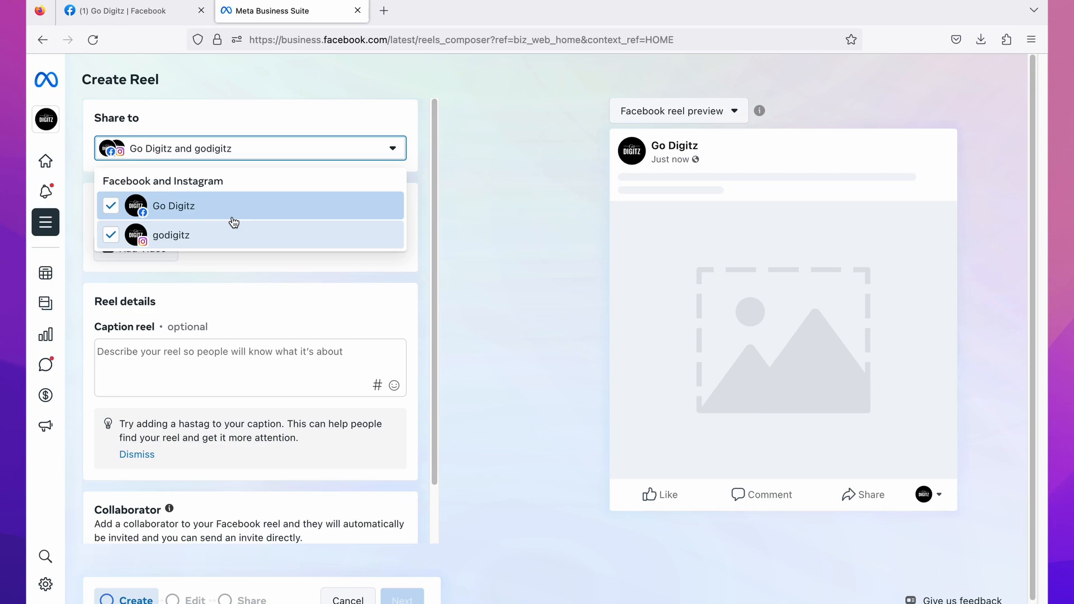
pyautogui.moveTo(240, 219)
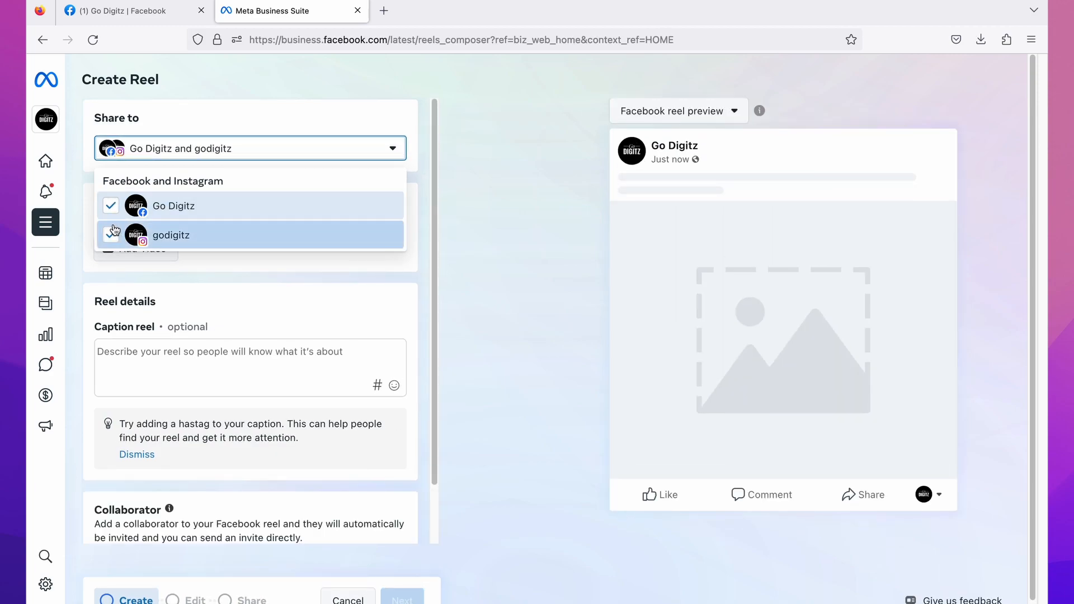
pyautogui.click(110, 235)
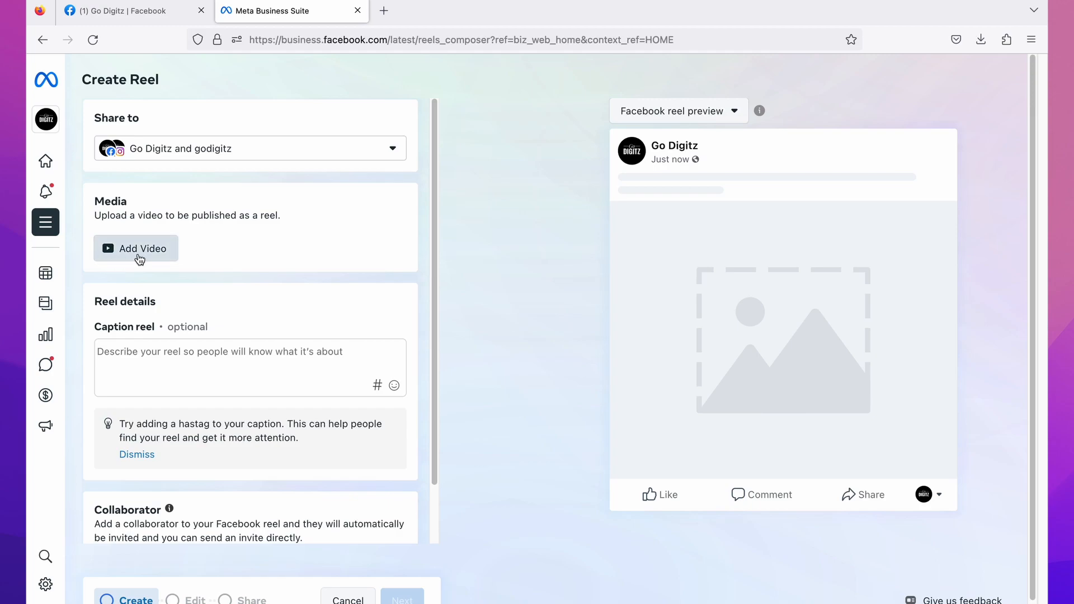
# - Upload the 12-second mp4 from Downloads as the reel video
pyautogui.click(137, 249)
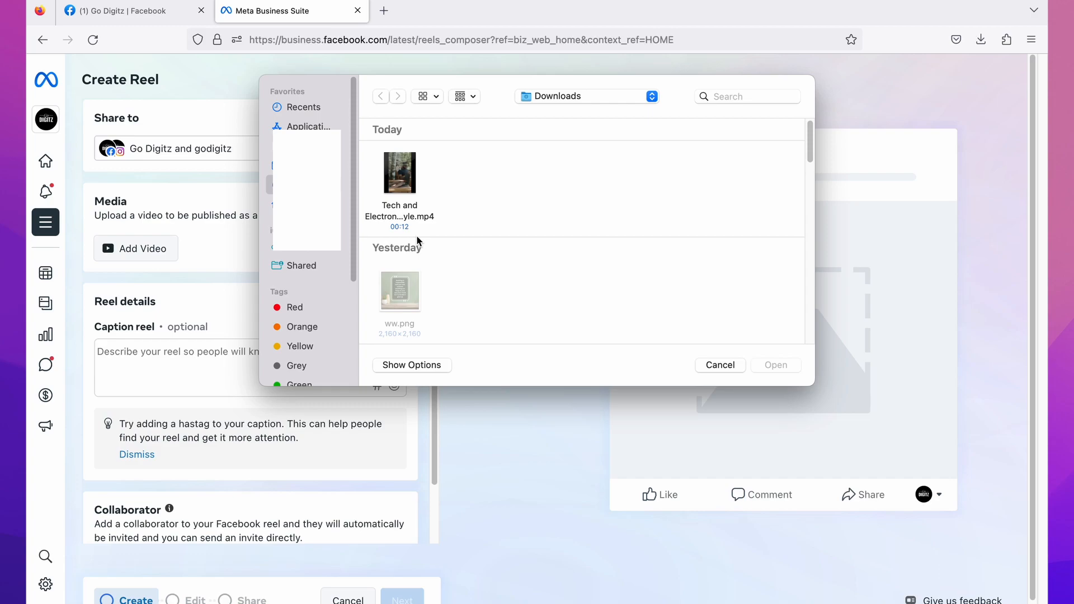
pyautogui.moveTo(413, 202)
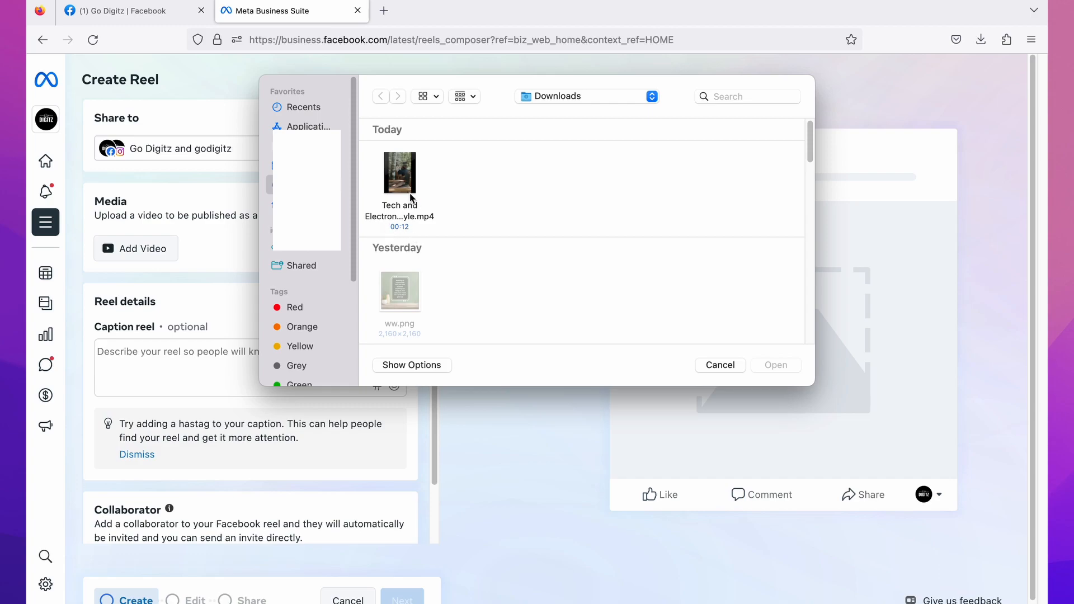
pyautogui.click(399, 173)
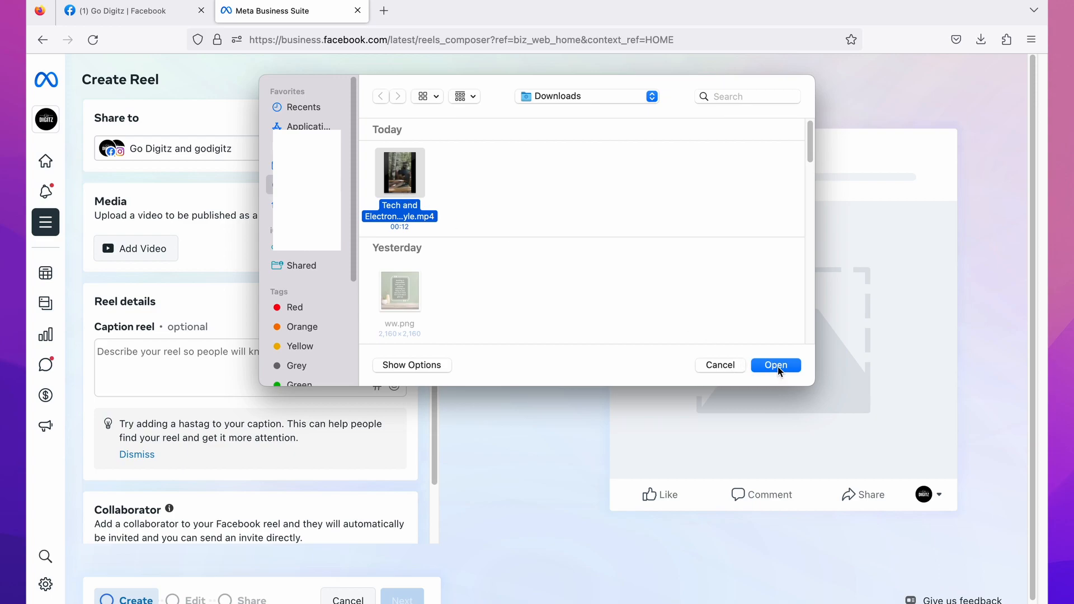
pyautogui.click(777, 365)
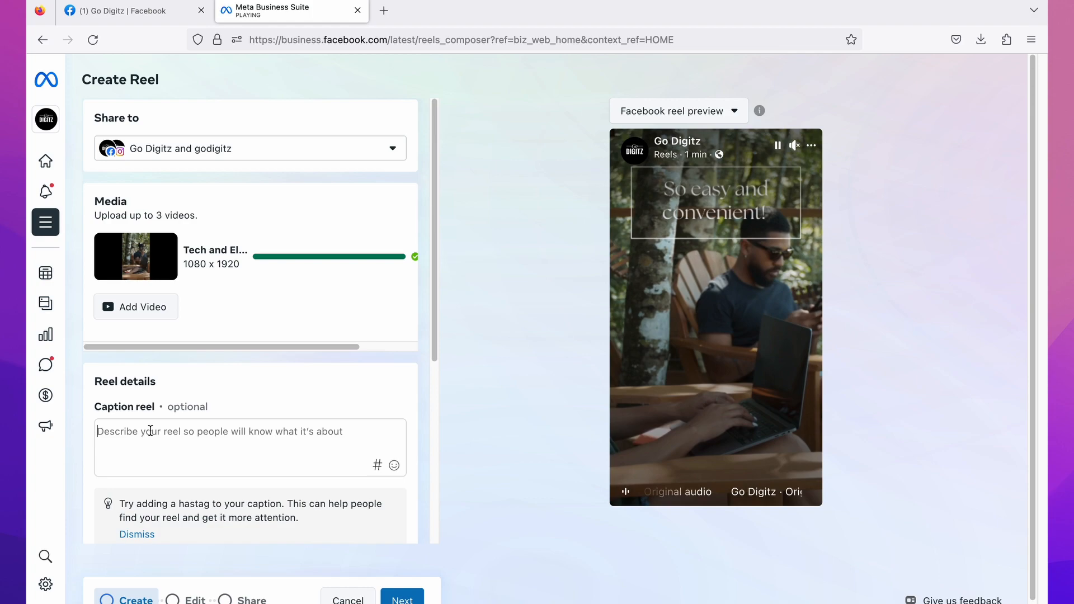
# - Caption the reel "My digital nomad life #digitalmarketing #digitalnomad"
pyautogui.write('My digital nomad life #digitalmarketing #digitalnomad')
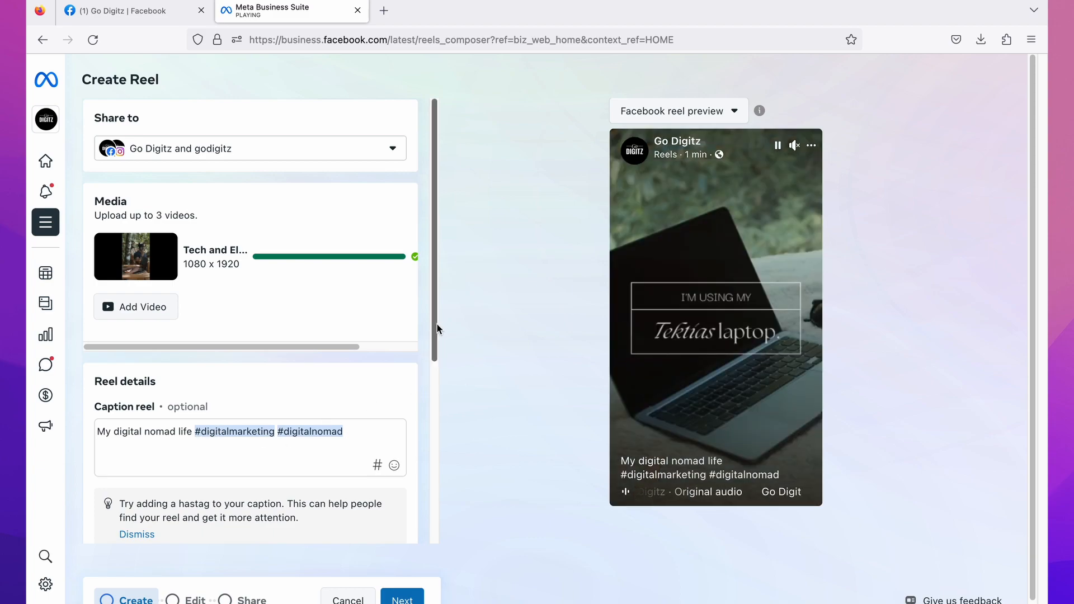
pyautogui.scroll(-3)
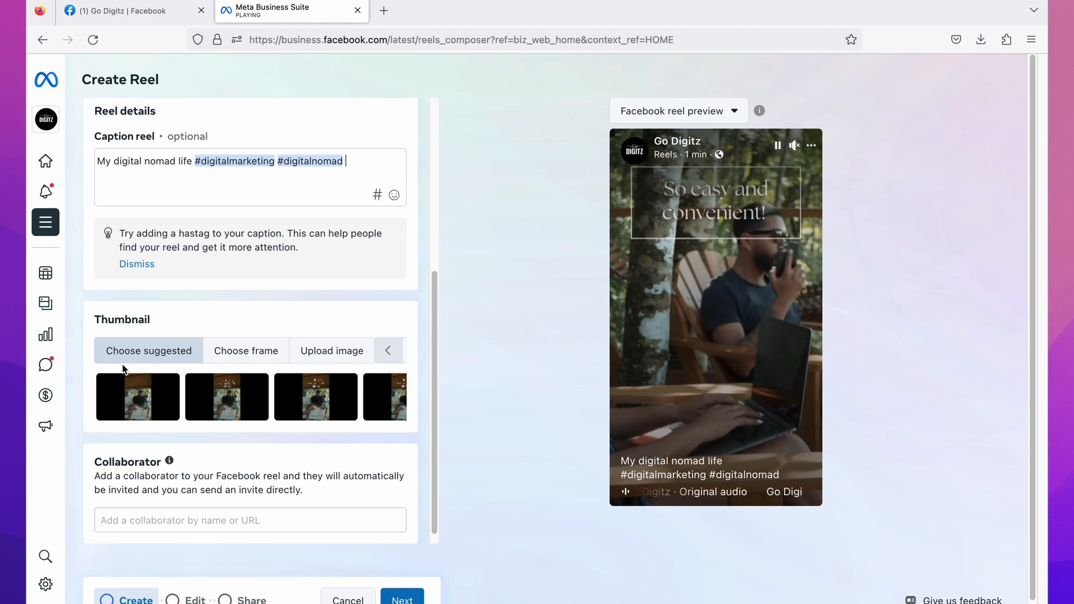
# - Try several suggested thumbnails before switching to choosing a frame from the video
pyautogui.click(137, 396)
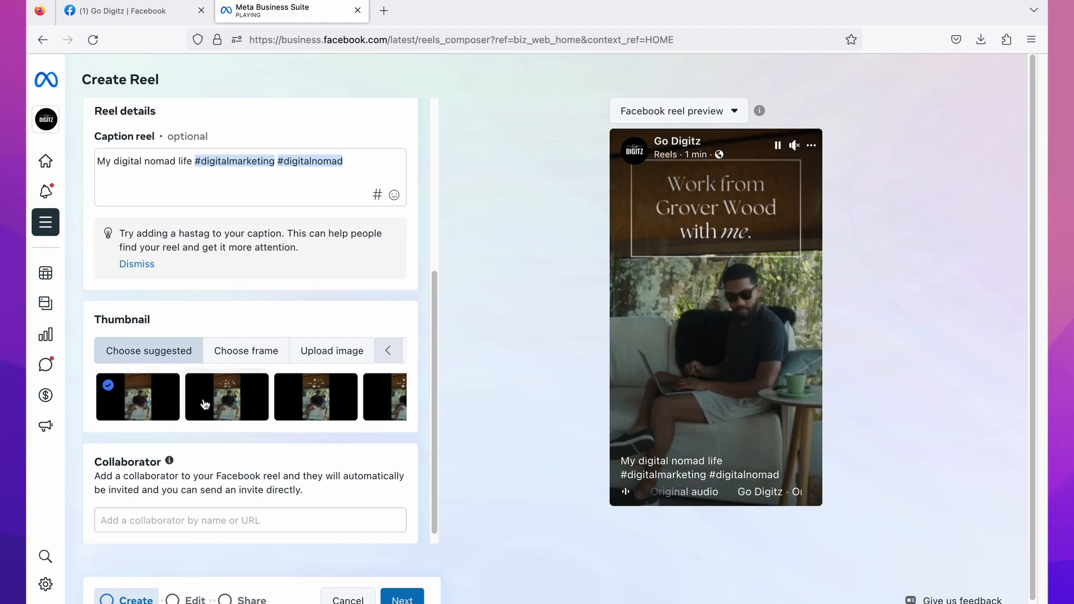
pyautogui.click(222, 397)
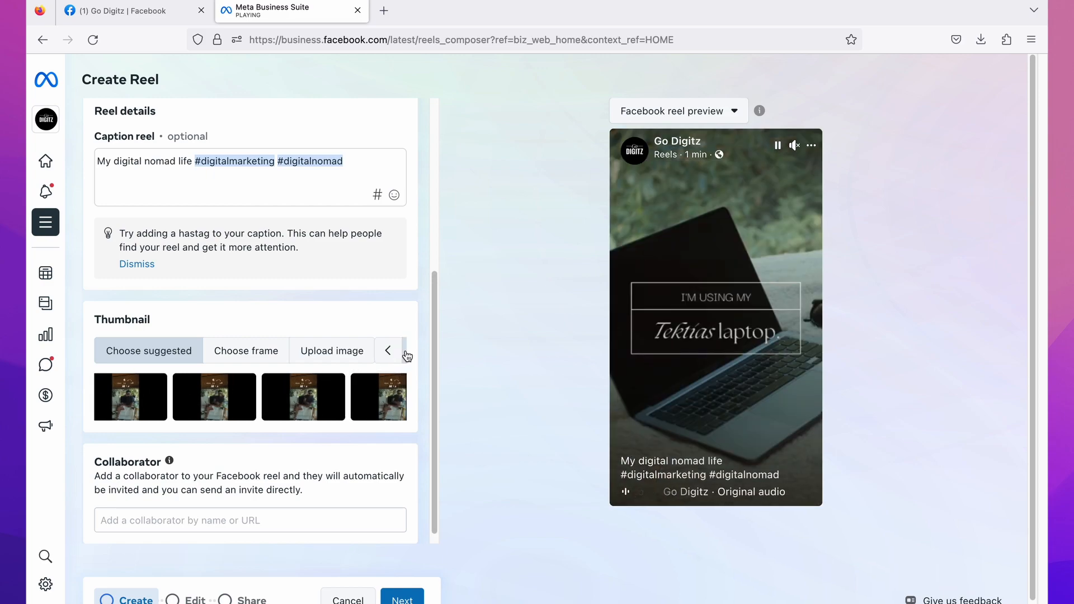
pyautogui.click(358, 396)
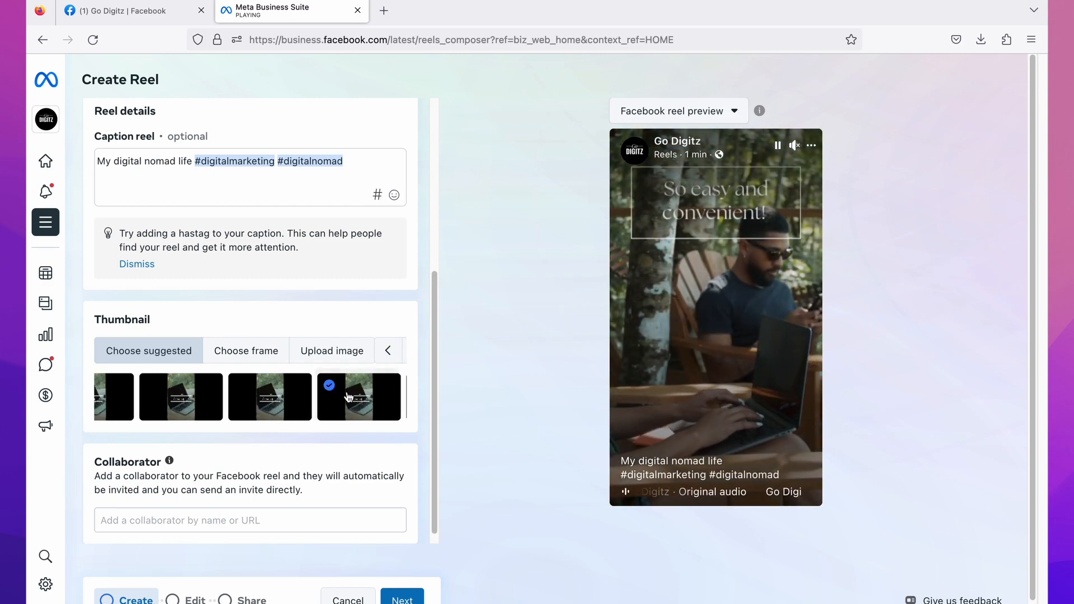
pyautogui.click(270, 396)
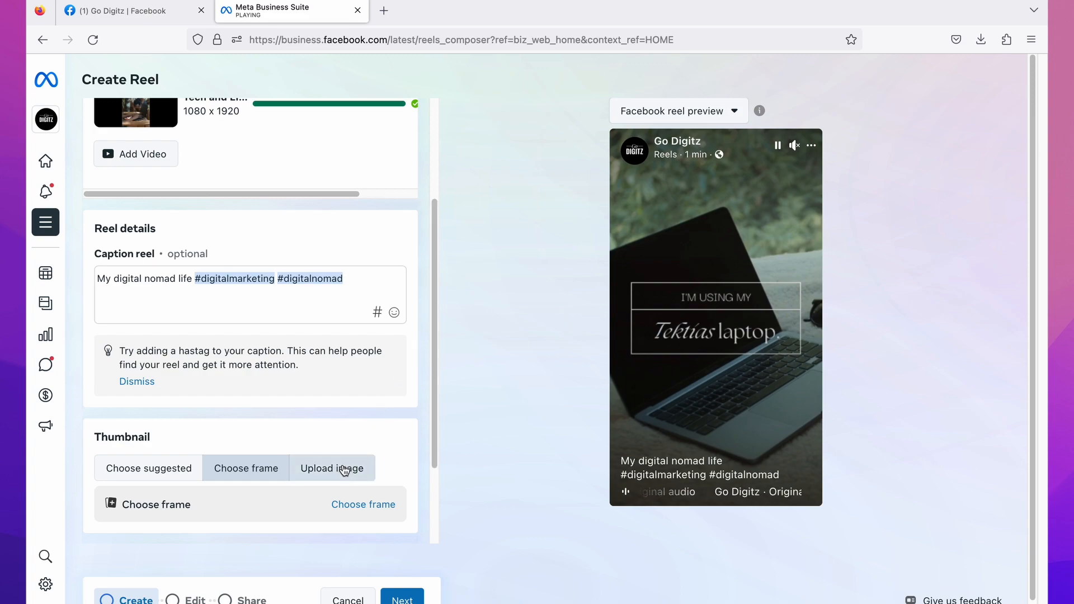
pyautogui.moveTo(371, 509)
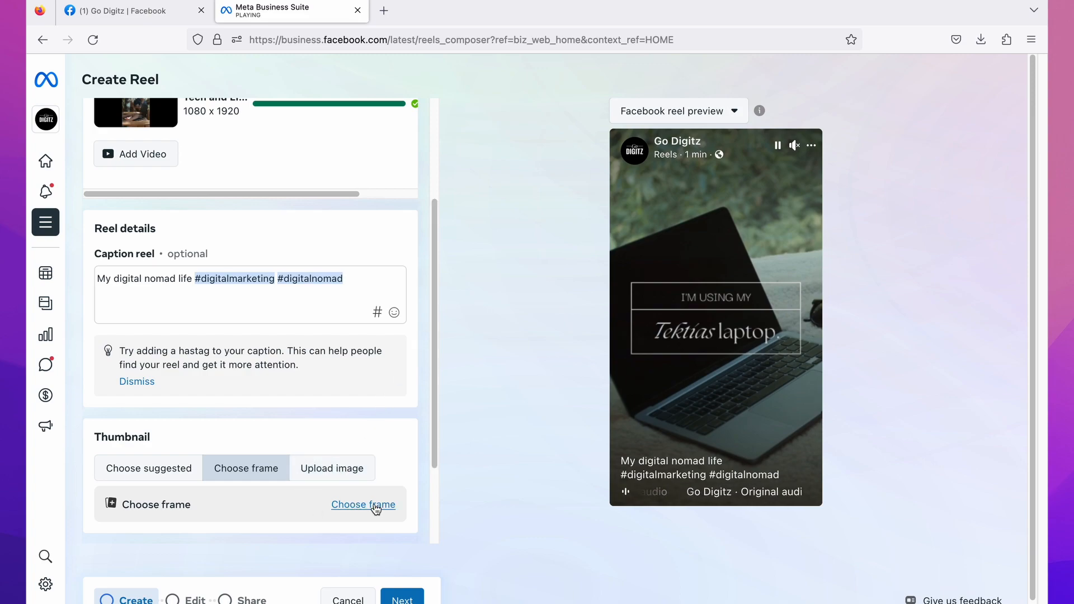
# - Save a frame from about 00:00:02, the man on the sofa with his laptop, as the thumbnail
pyautogui.click(362, 505)
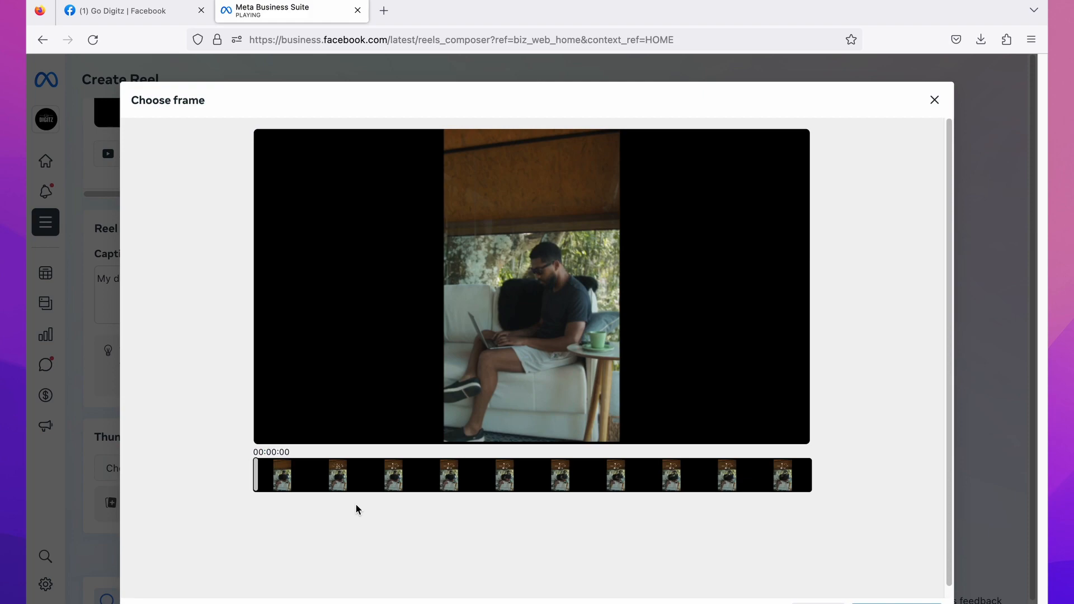
pyautogui.moveTo(385, 473)
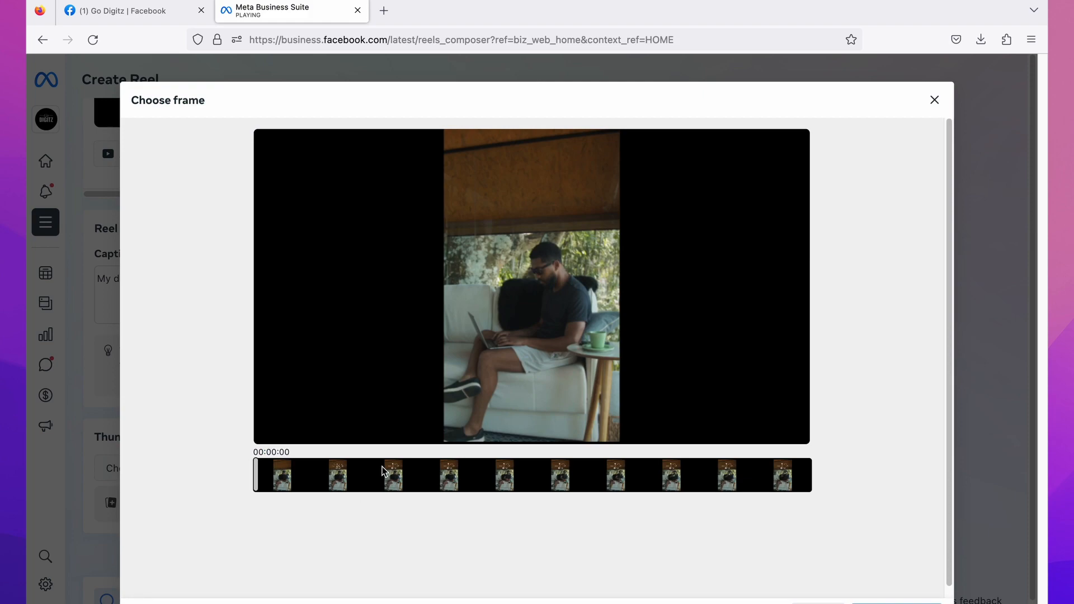
pyautogui.moveTo(369, 492)
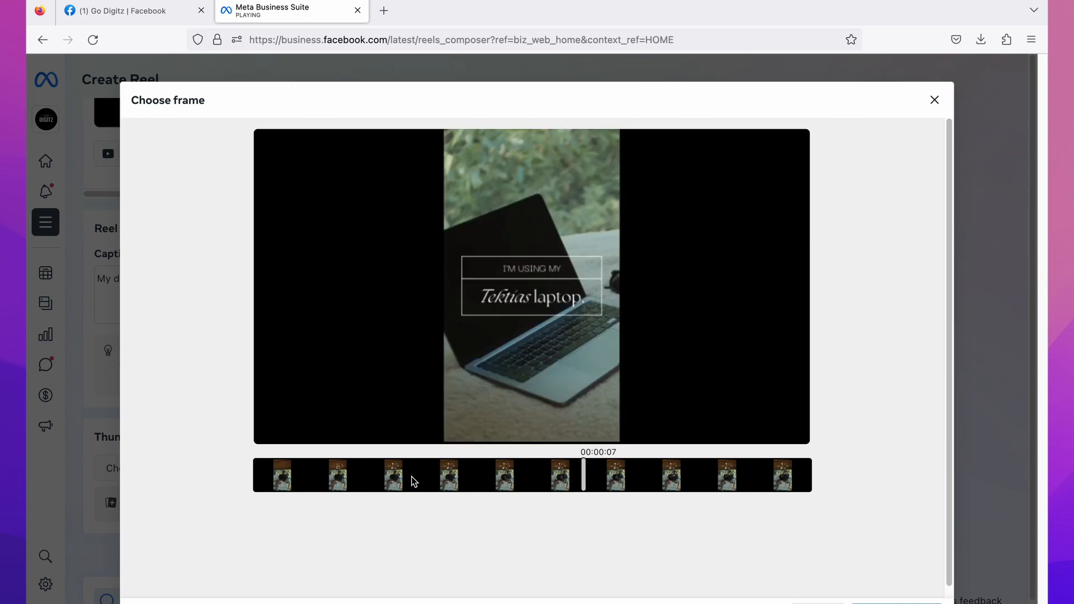
pyautogui.moveTo(337, 488)
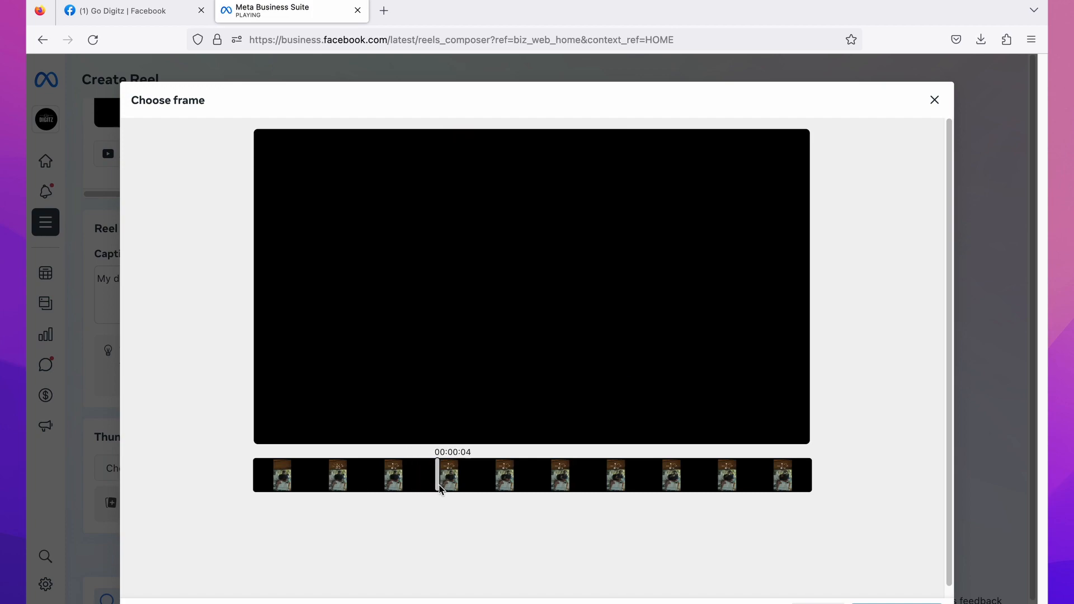
pyautogui.moveTo(438, 475); pyautogui.dragTo(480, 474)
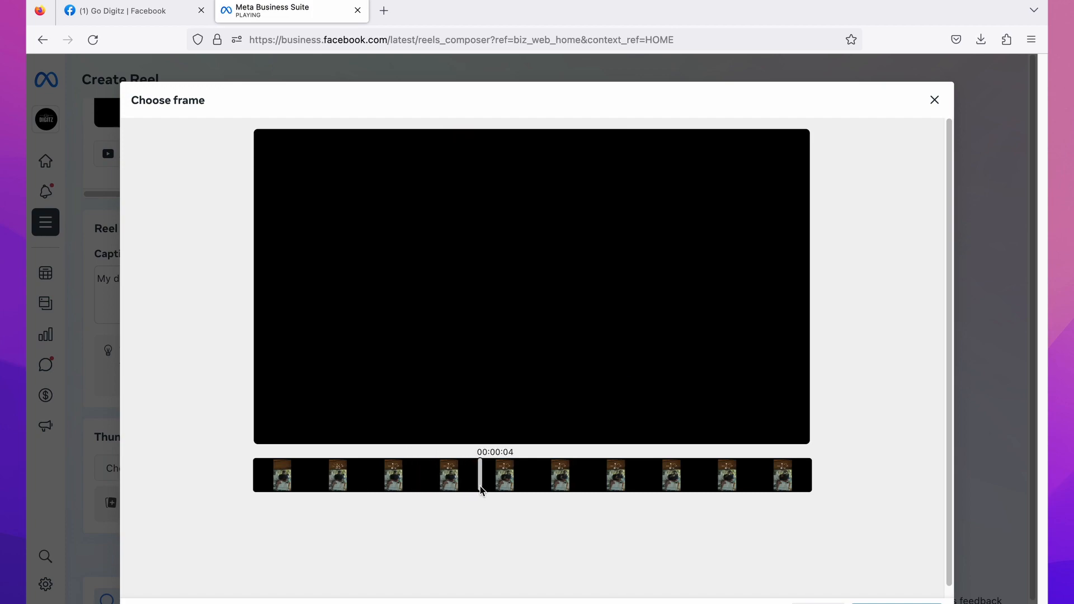
pyautogui.moveTo(480, 474); pyautogui.dragTo(372, 460)
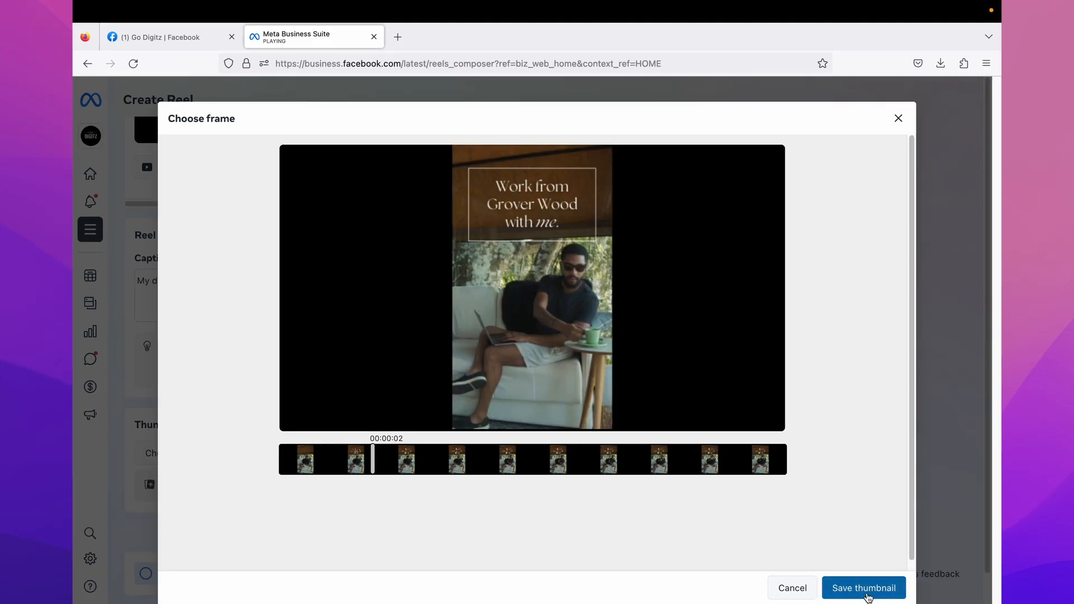
pyautogui.click(864, 588)
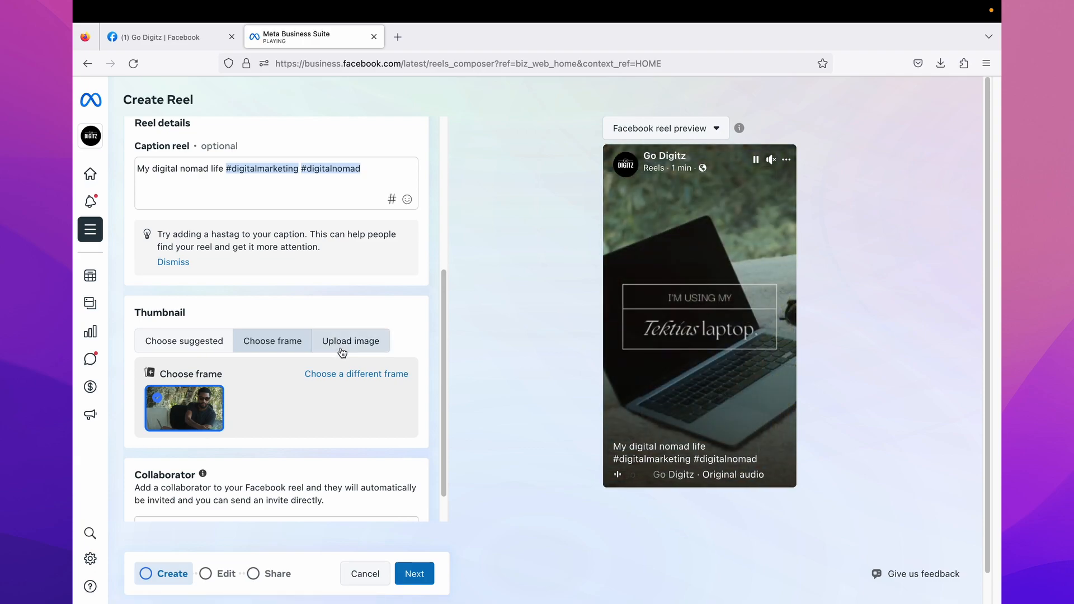
pyautogui.click(352, 340)
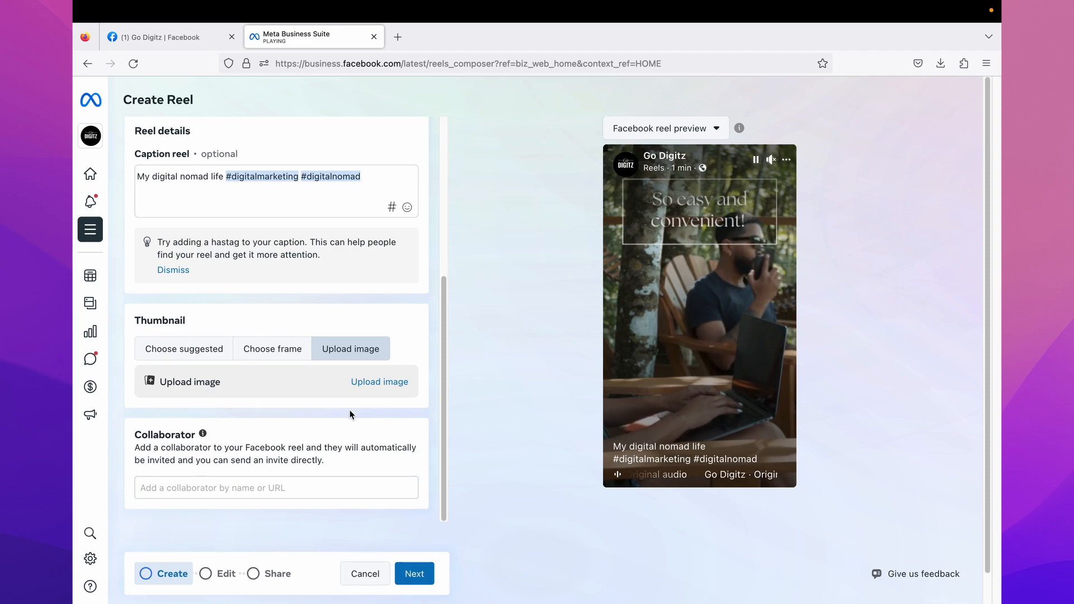
pyautogui.click(380, 381)
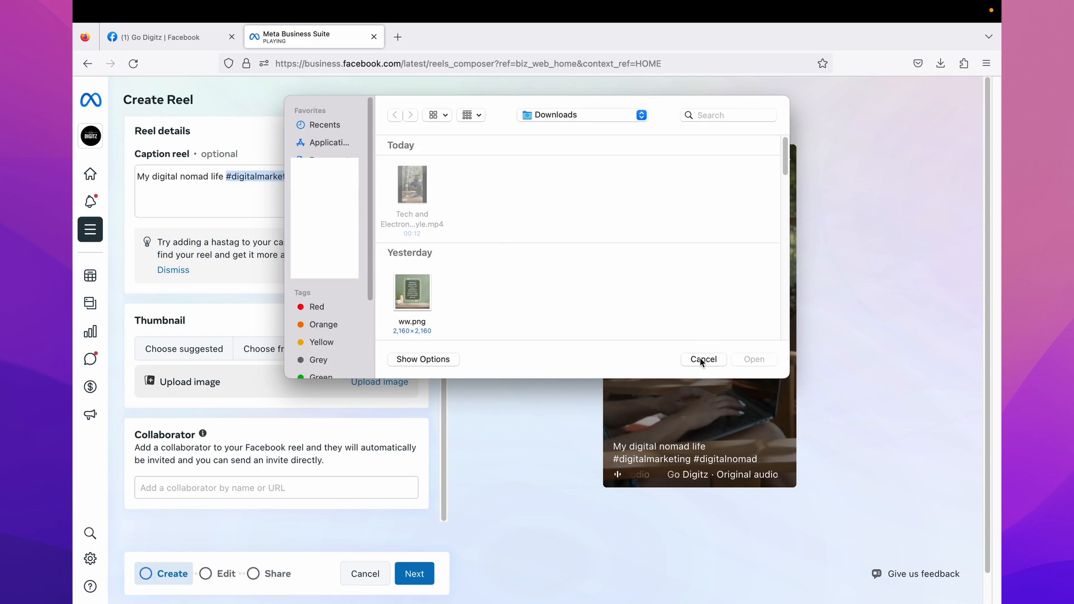
pyautogui.click(702, 359)
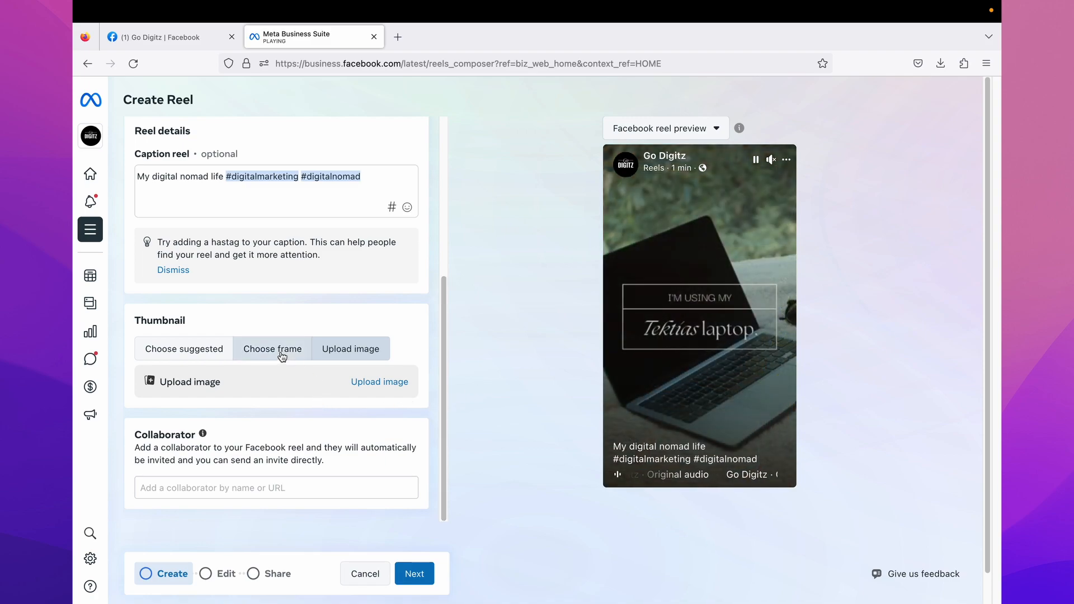
pyautogui.click(272, 349)
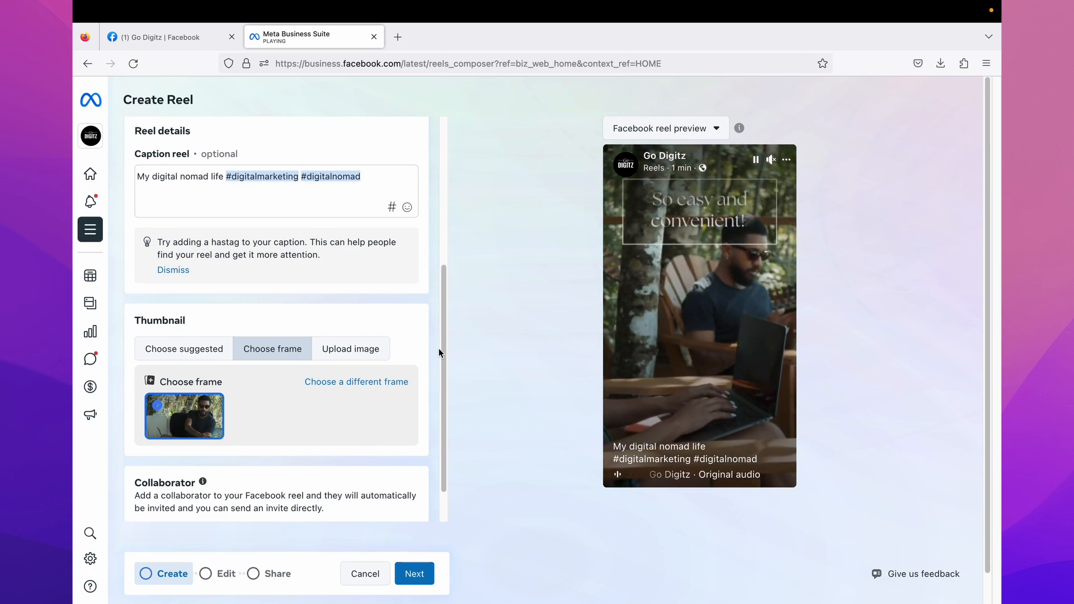
pyautogui.scroll(-3)
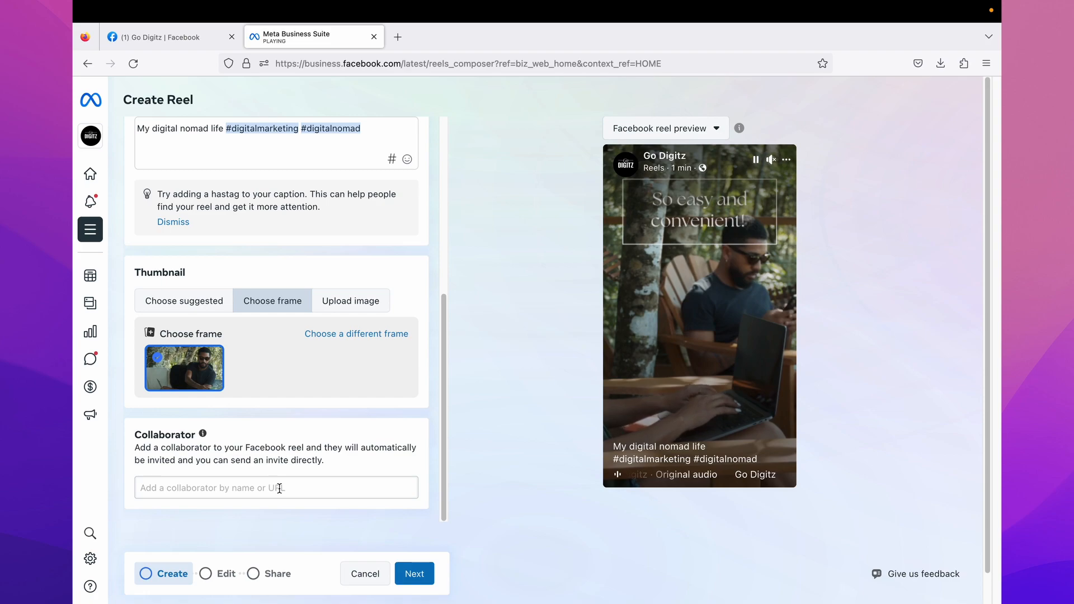
pyautogui.click(277, 488)
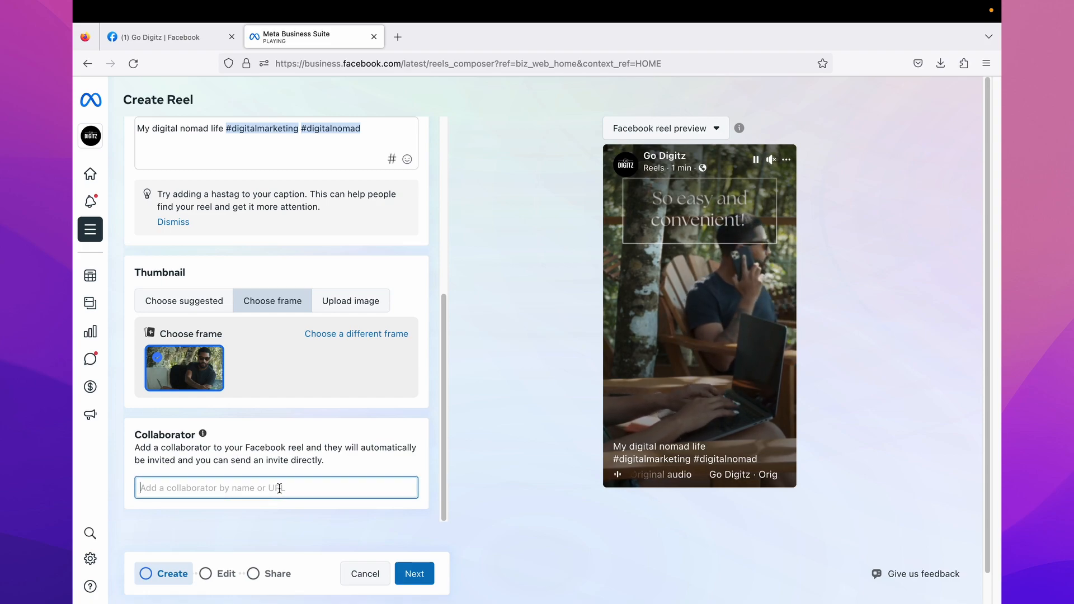
pyautogui.write('a')
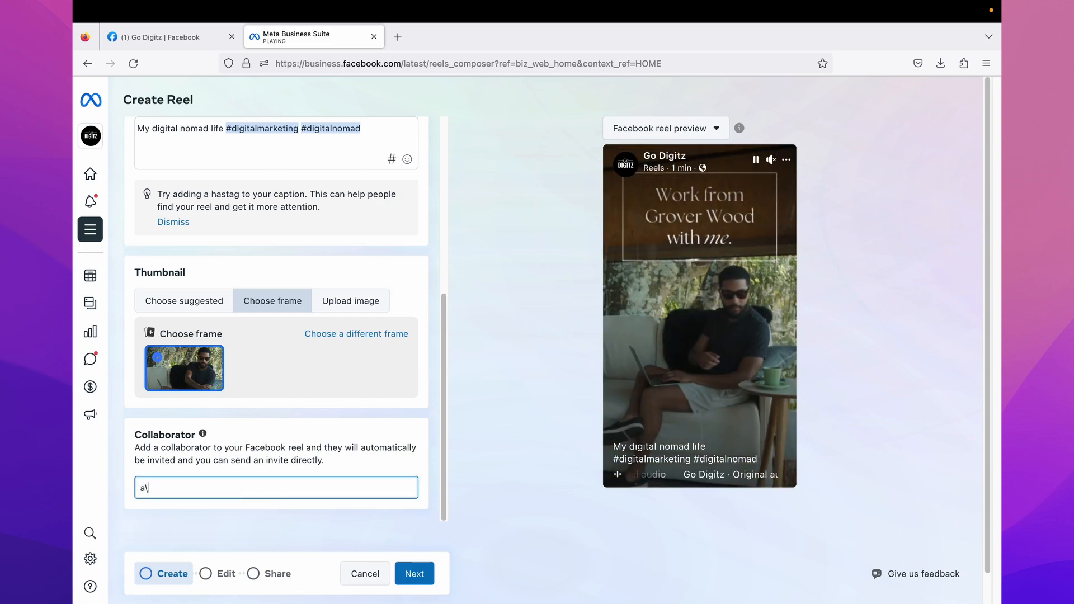
pyautogui.write('s')
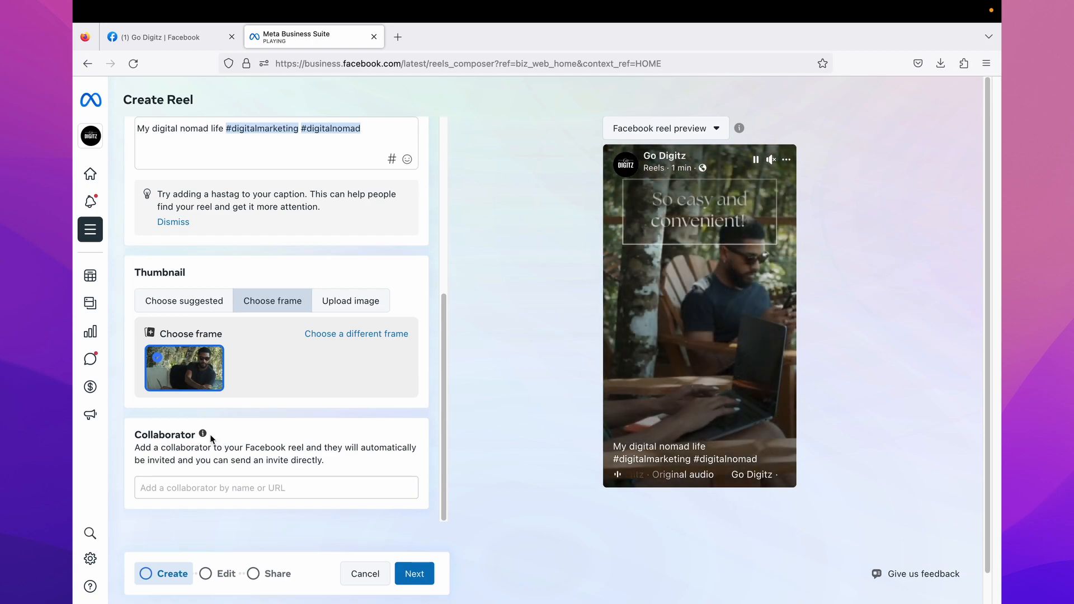
# - Read the Collaborative reels explanation, dismiss it and advance to the Edit step
pyautogui.click(200, 435)
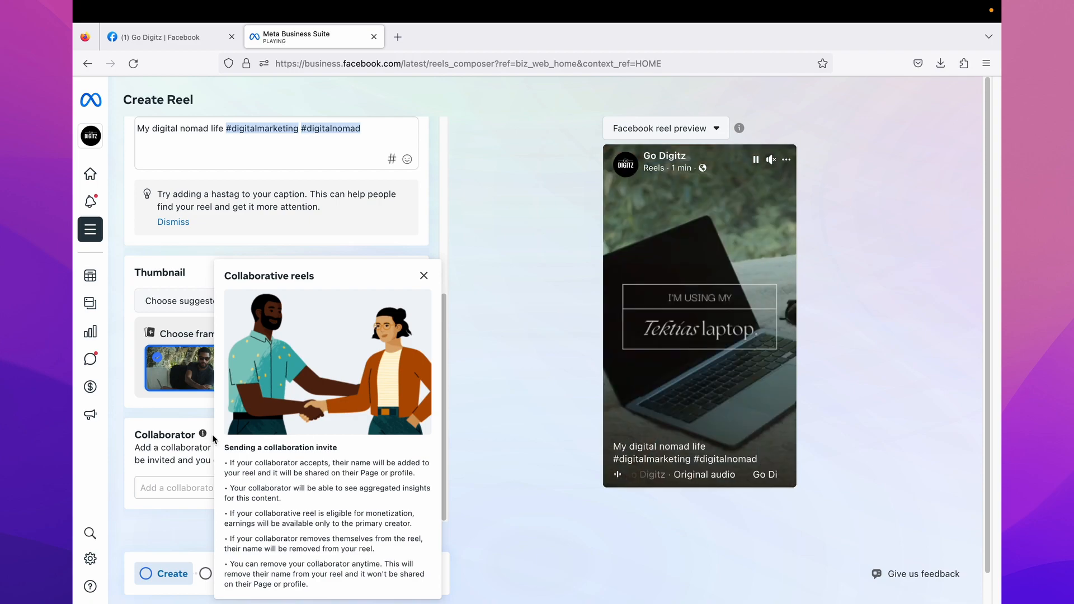
pyautogui.click(423, 275)
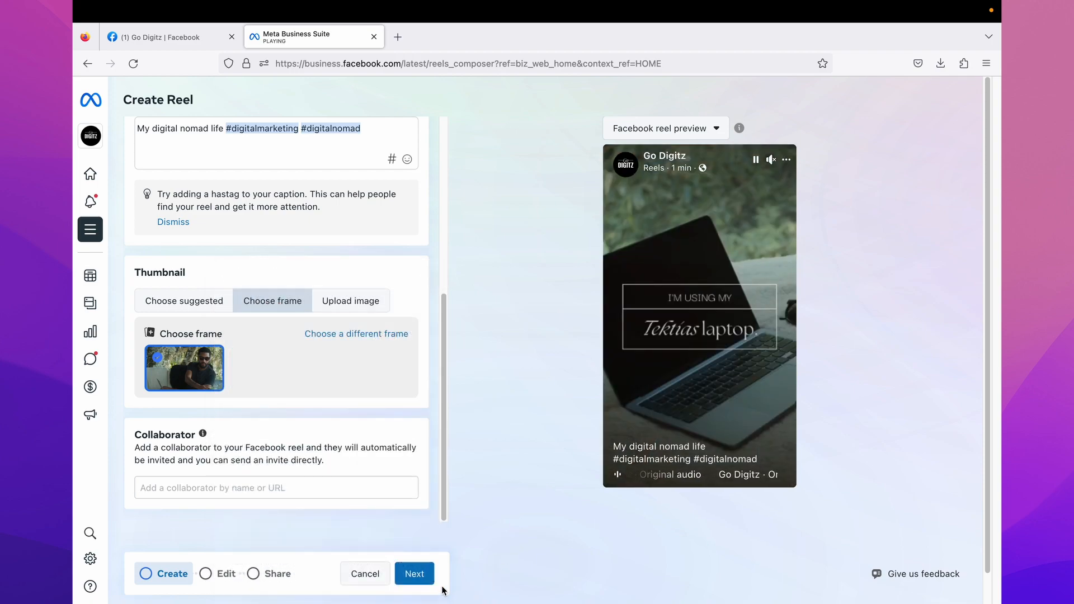
pyautogui.click(414, 589)
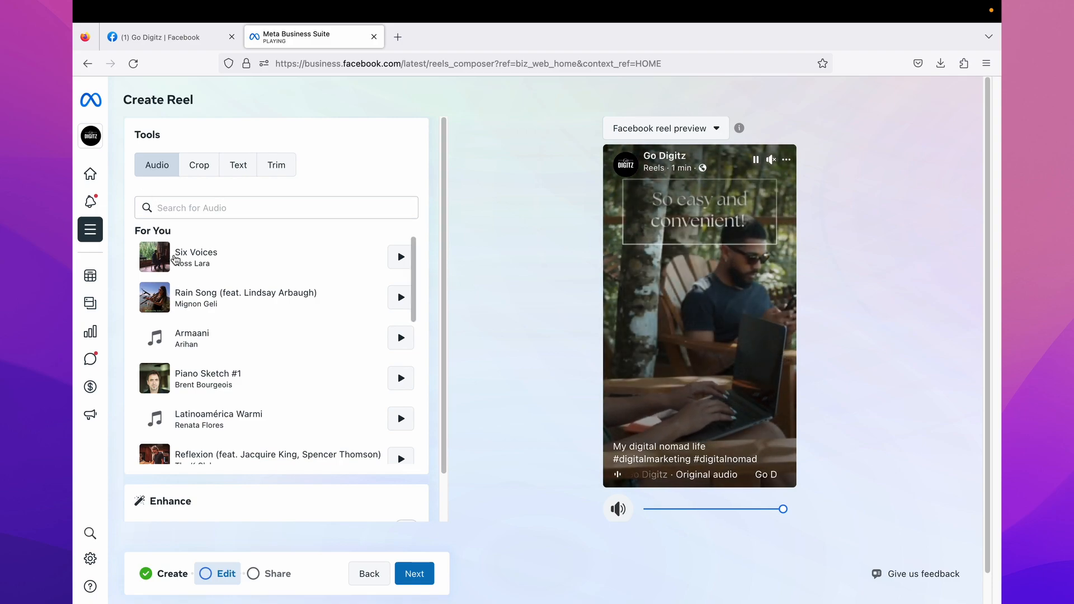
# - Set Jumbo's Beautiful (feat. Plum Soul) as the reel music and turn on audio enhancement
pyautogui.click(400, 258)
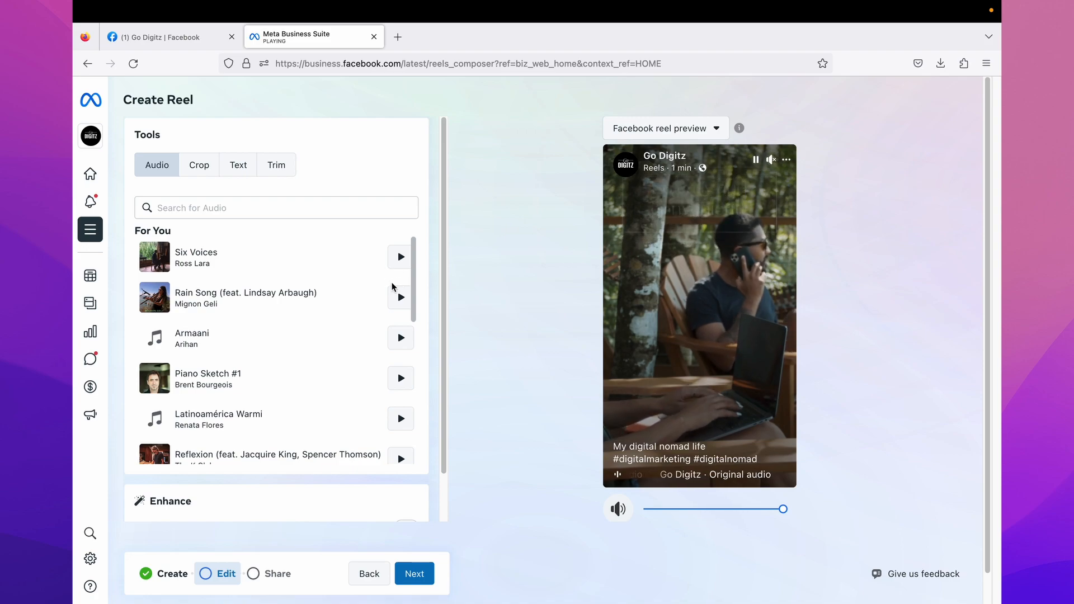
pyautogui.click(276, 208)
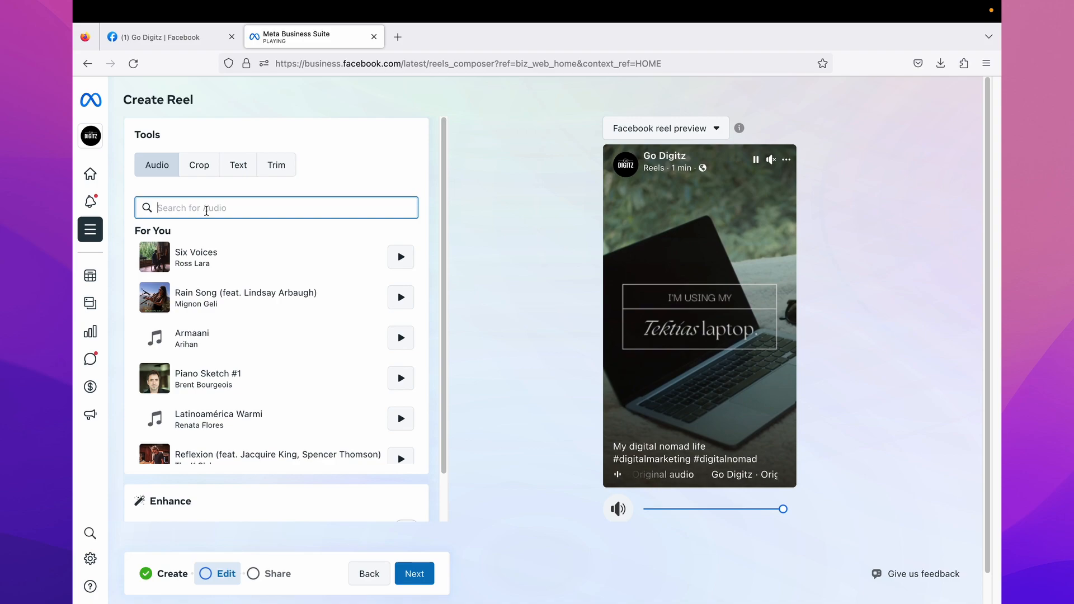
pyautogui.write('e')
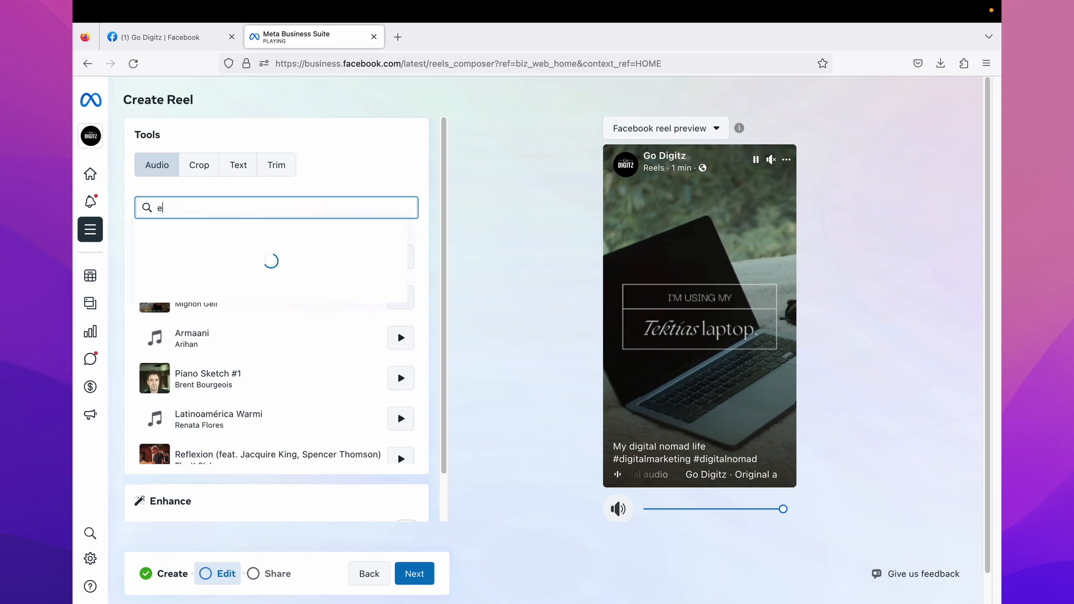
pyautogui.write('natur')
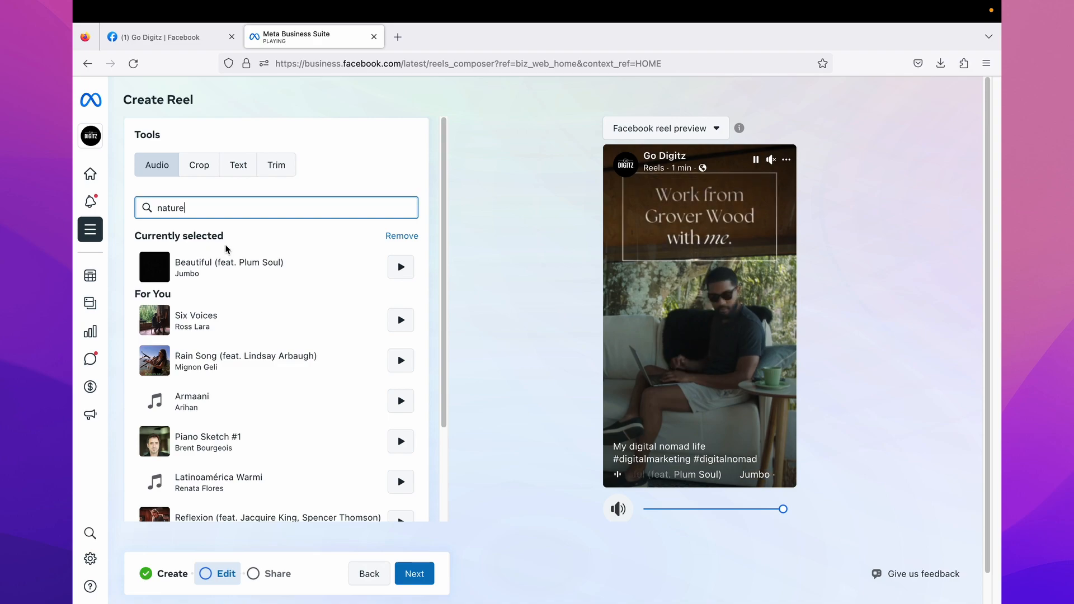
pyautogui.scroll(-3)
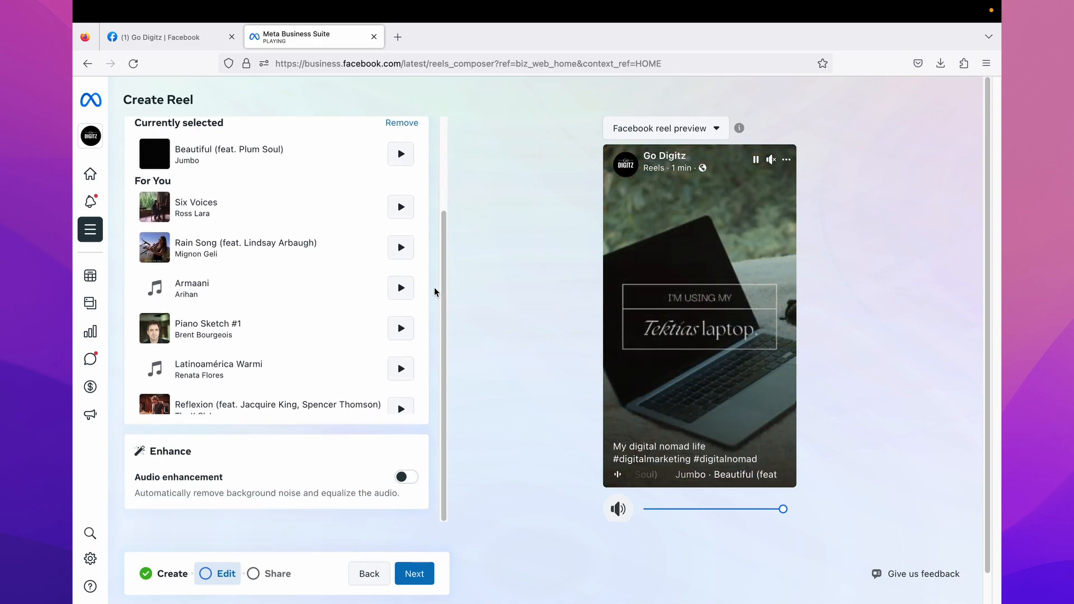
pyautogui.click(406, 476)
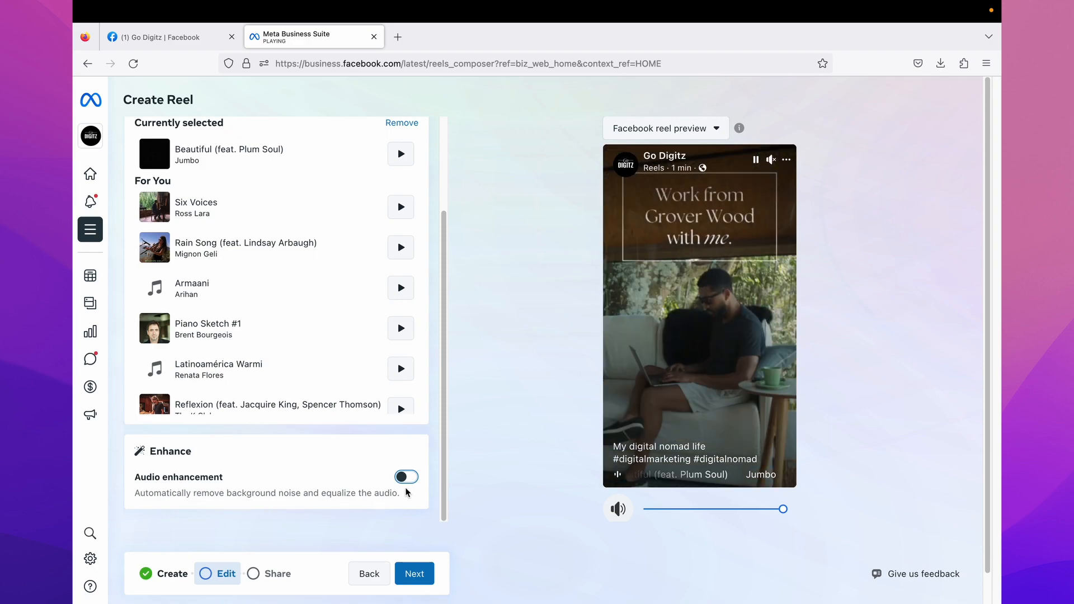
pyautogui.click(406, 476)
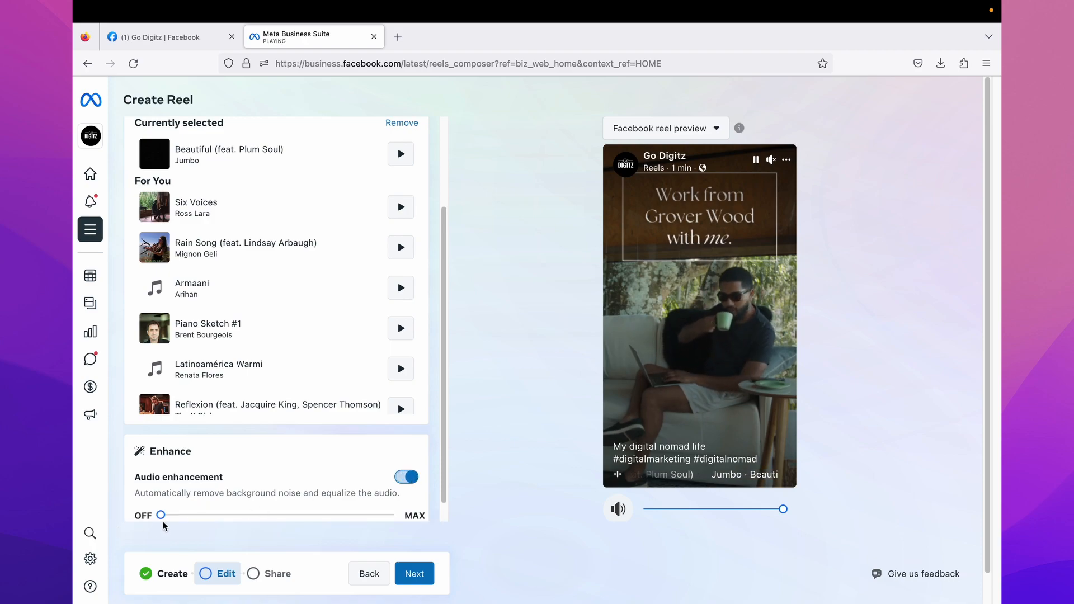
pyautogui.moveTo(160, 515); pyautogui.dragTo(202, 515)
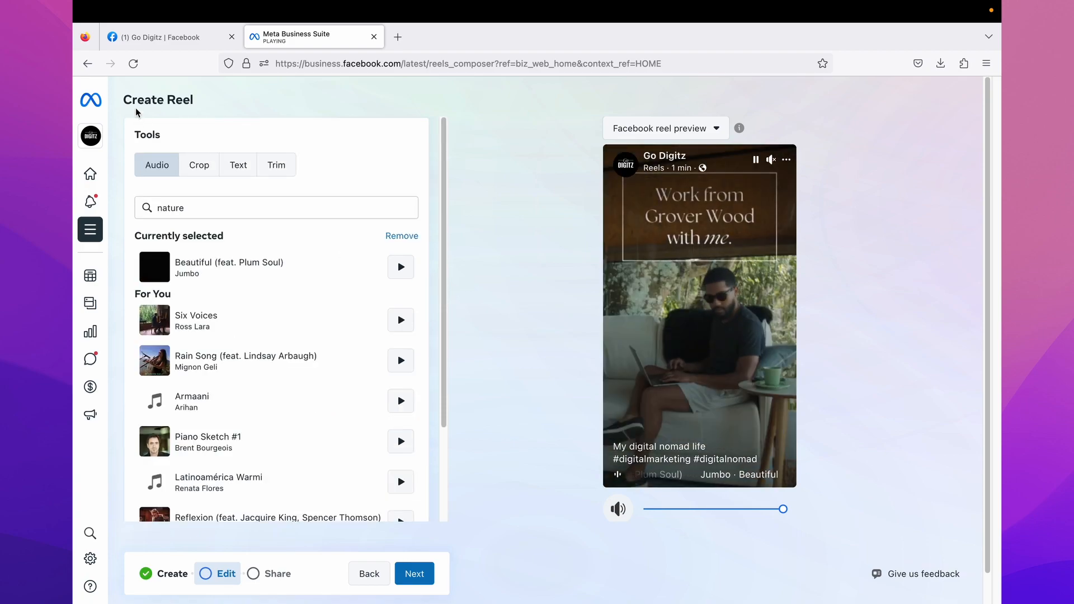
# - Review the Crop, Text and Trim tools, leaving crop Original and no overlay text on the 00:12 video
pyautogui.click(199, 165)
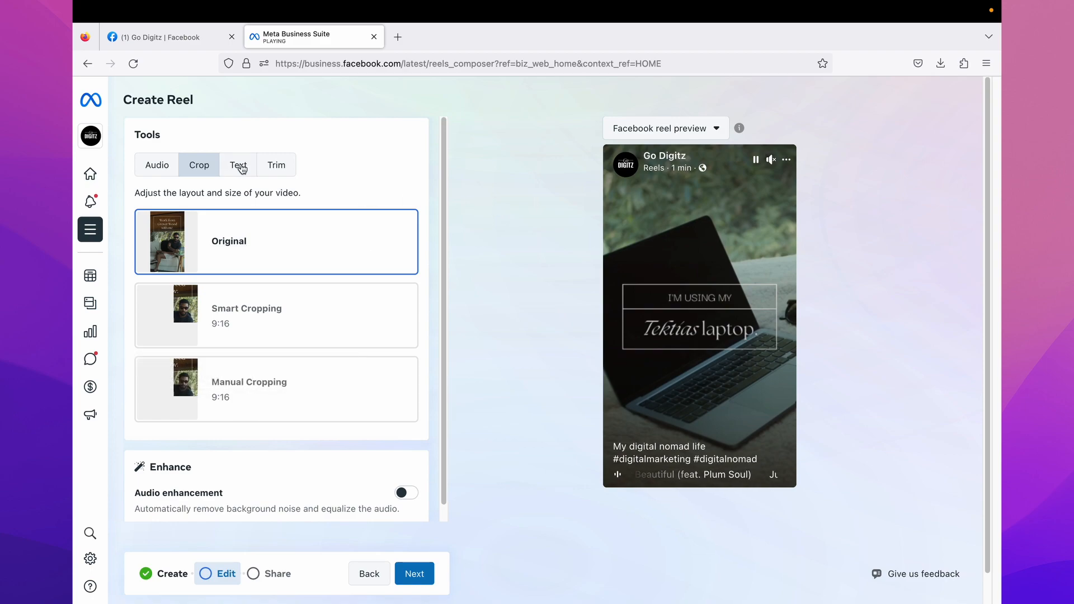
pyautogui.click(238, 165)
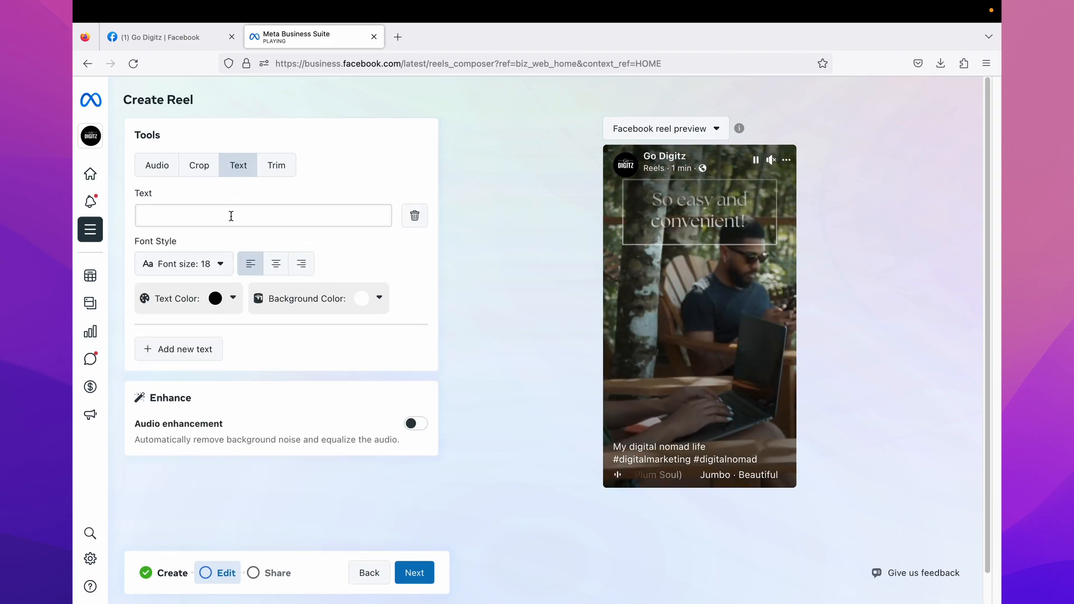
pyautogui.click(263, 216)
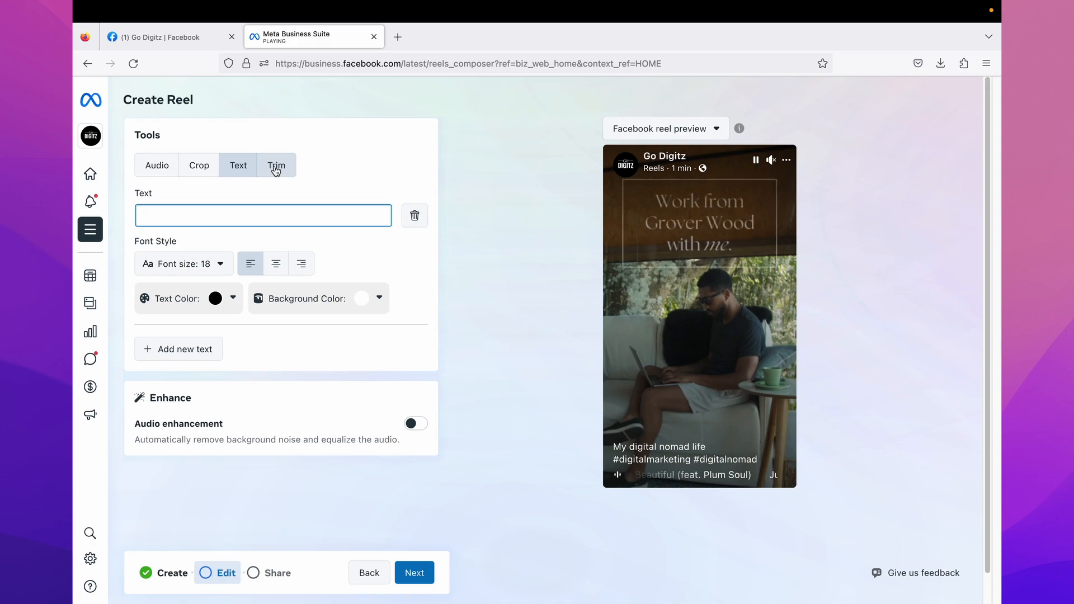
pyautogui.click(277, 165)
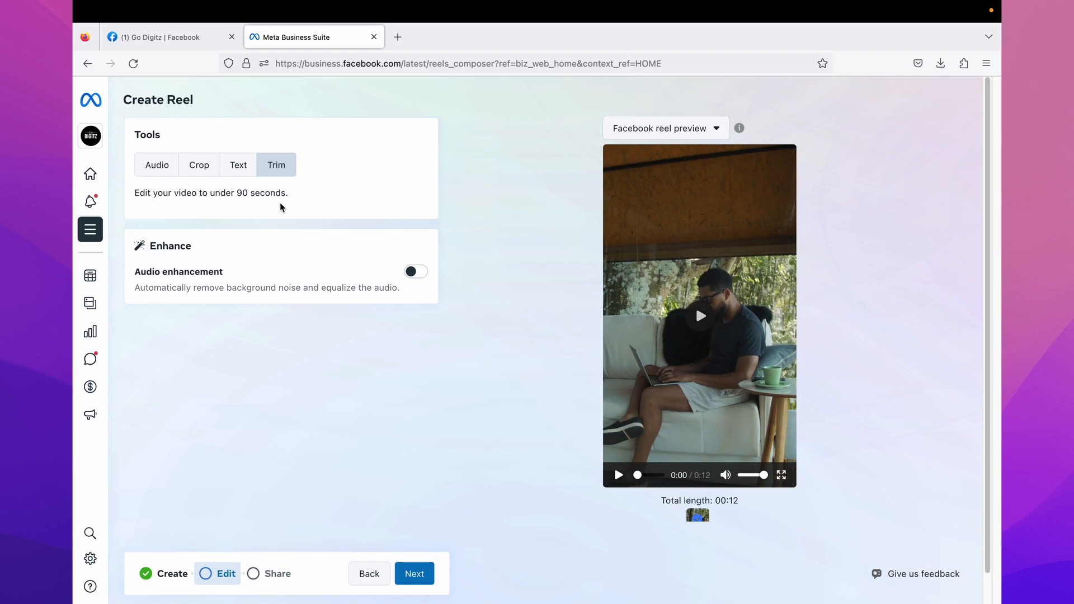
pyautogui.moveTo(269, 274)
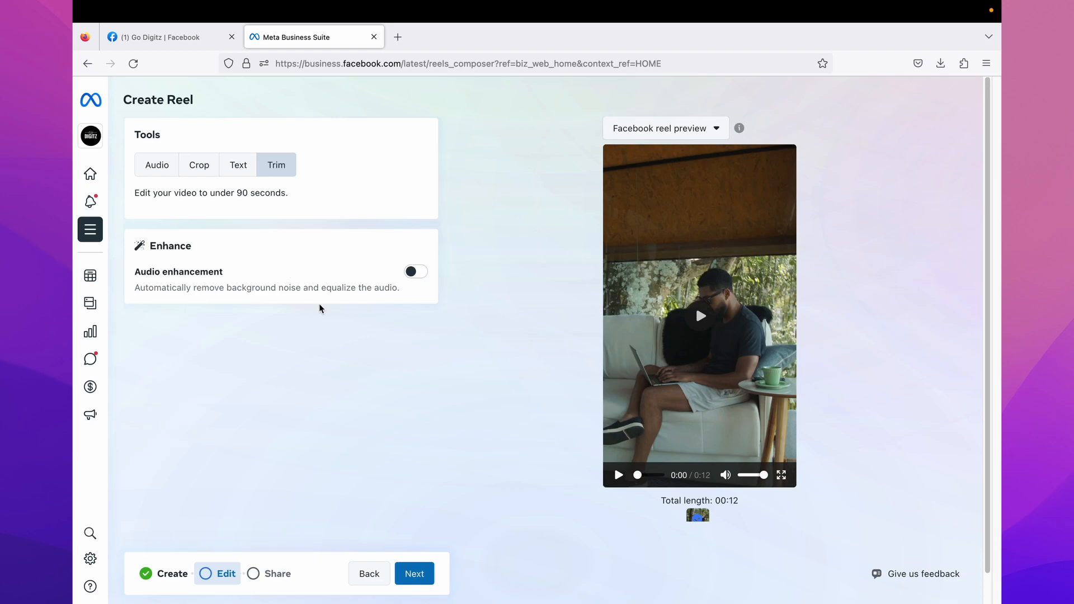
# - Return to the Audio options with Beautiful still selected, then advance to the Share step
pyautogui.click(157, 164)
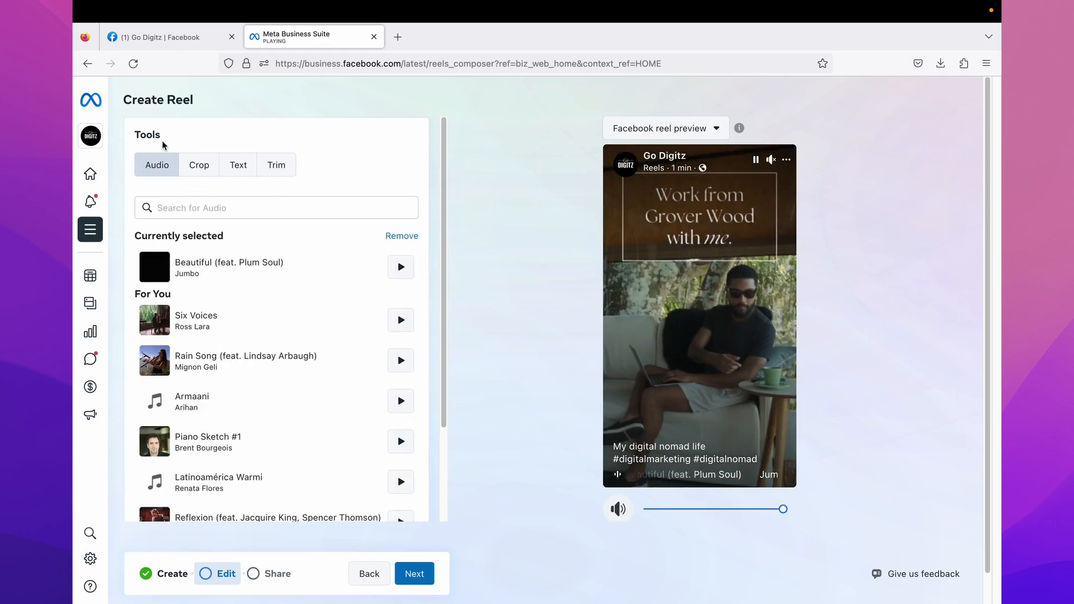
pyautogui.scroll(-3)
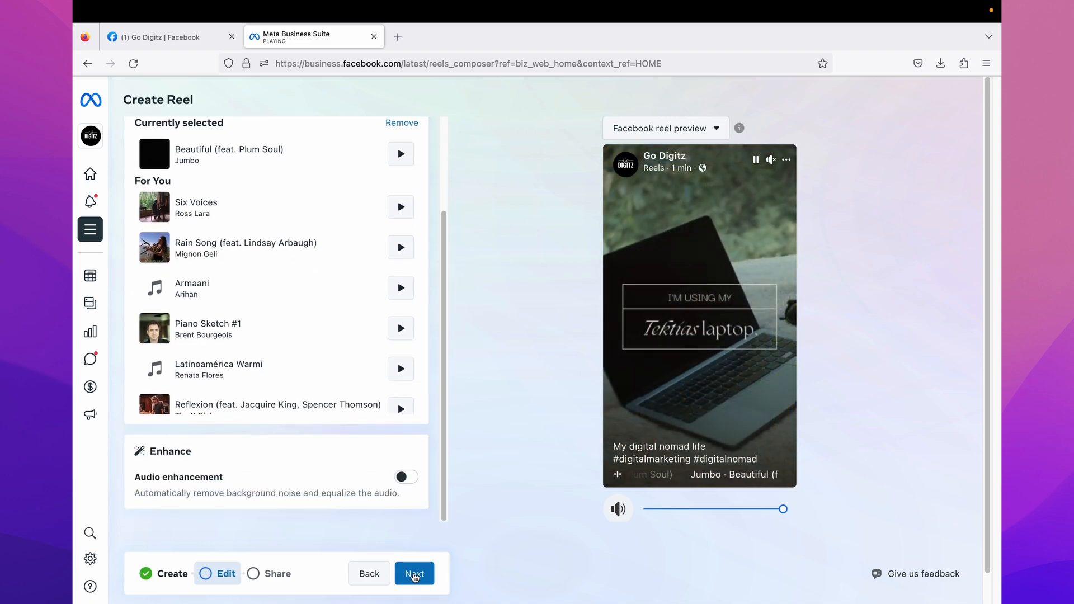
pyautogui.click(414, 589)
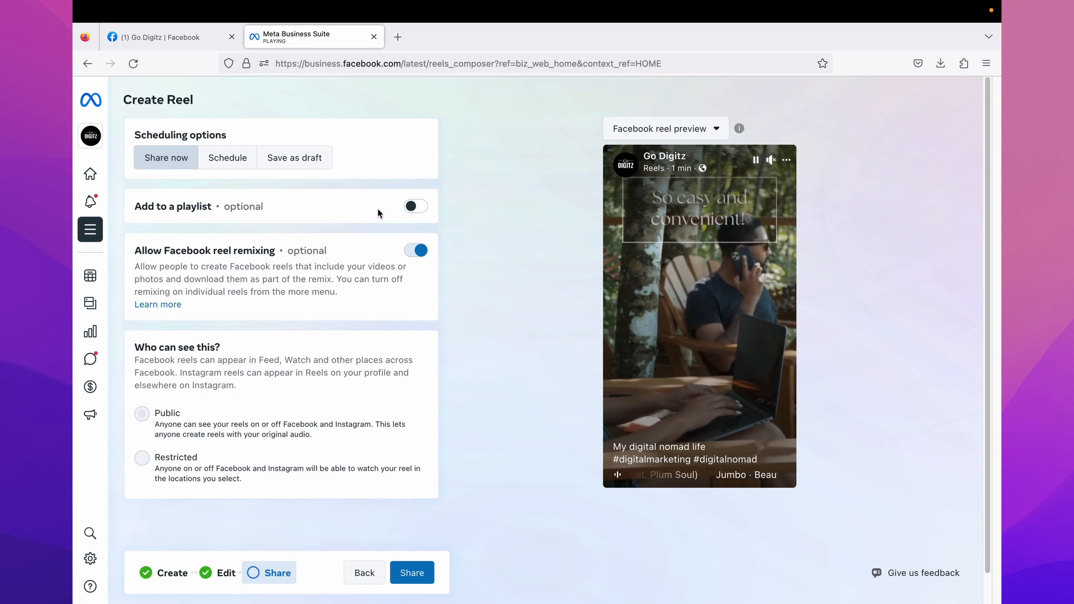
# - Toggle Add to a playlist on and back off, then share the reel now with remixing allowed
pyautogui.click(416, 206)
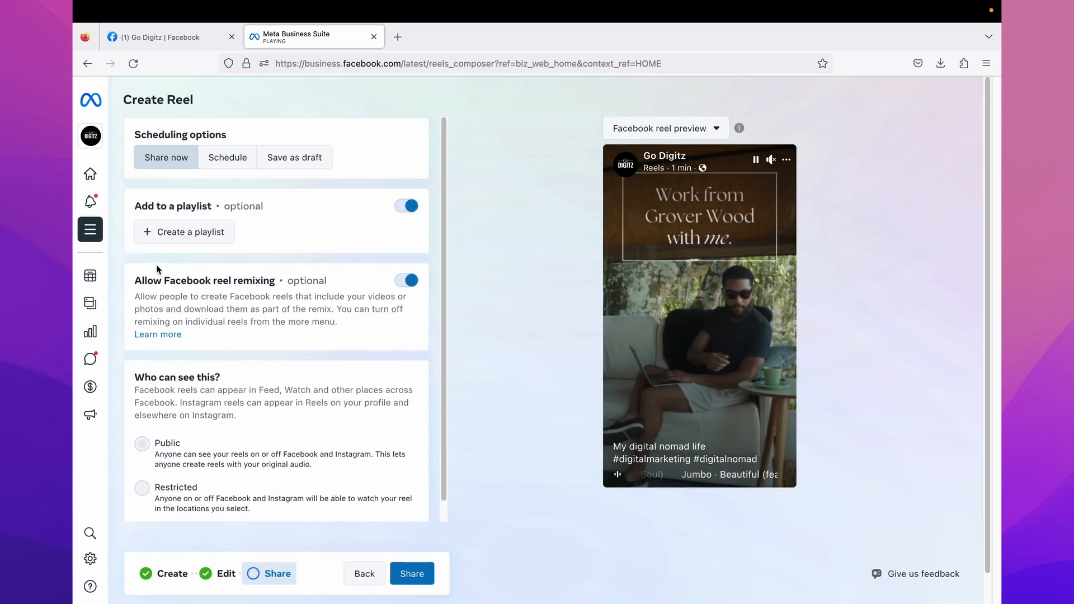
pyautogui.moveTo(285, 238)
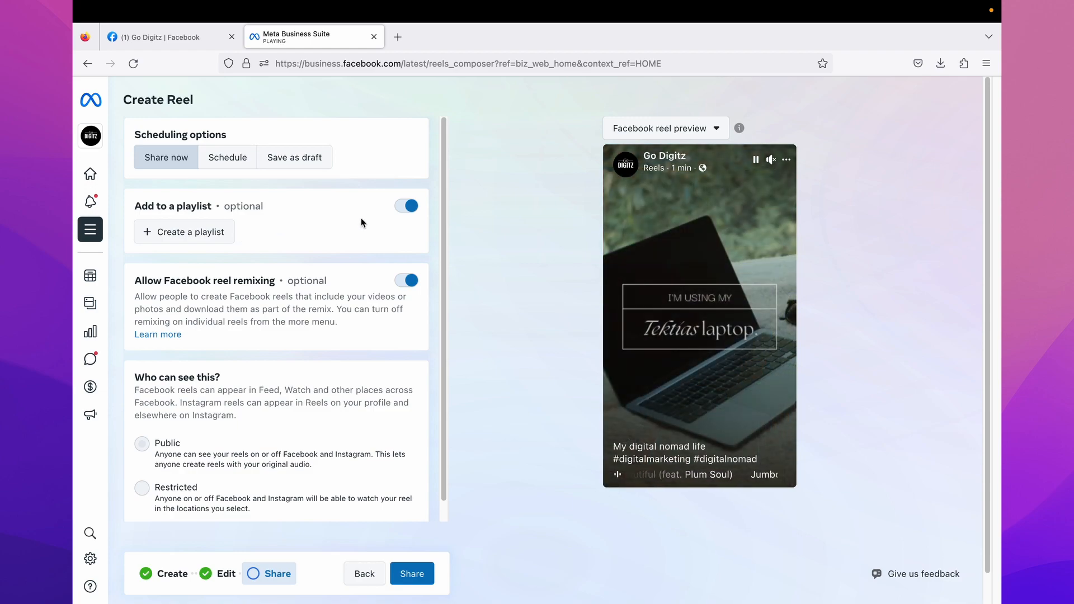
pyautogui.click(405, 206)
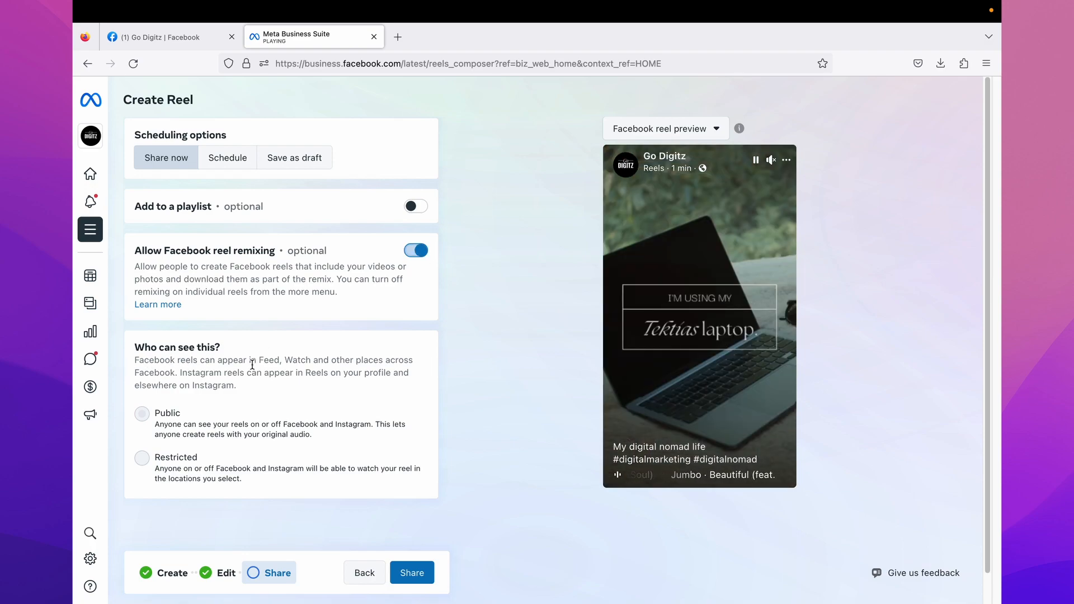
pyautogui.moveTo(385, 432)
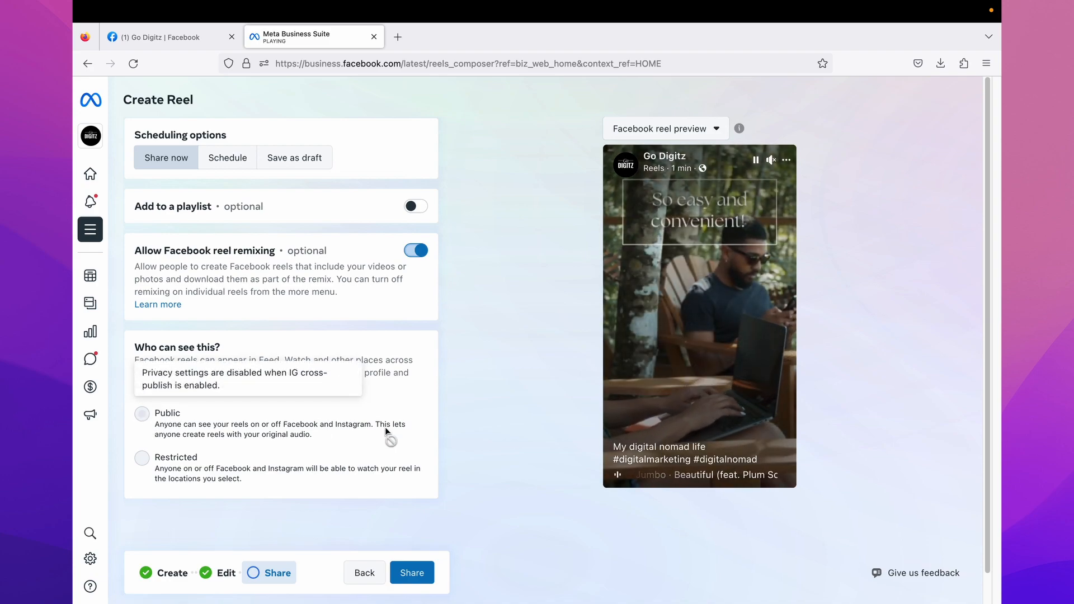
pyautogui.moveTo(478, 424)
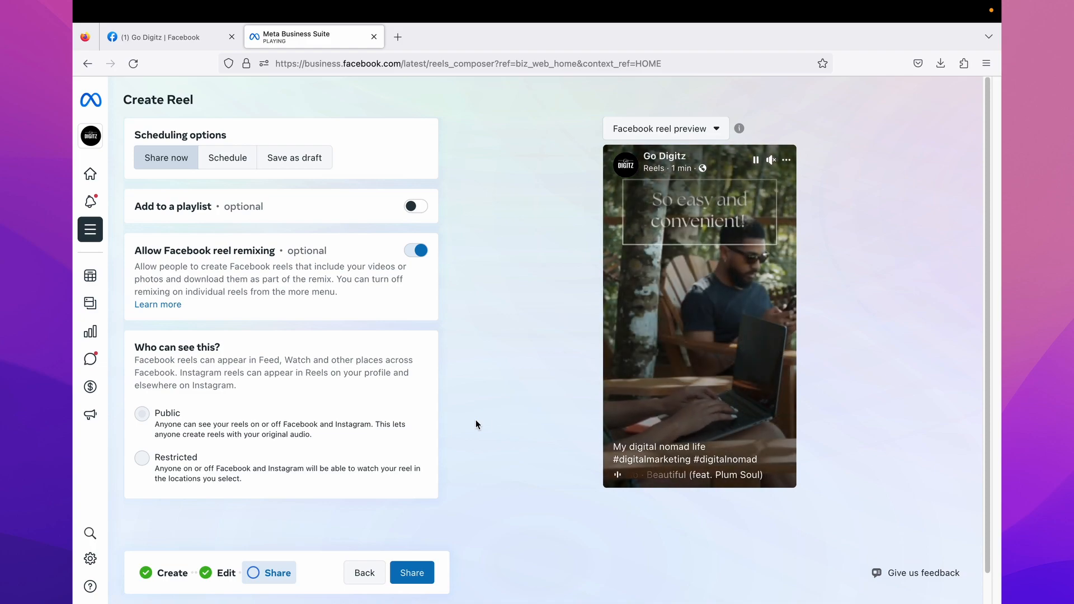
pyautogui.click(412, 573)
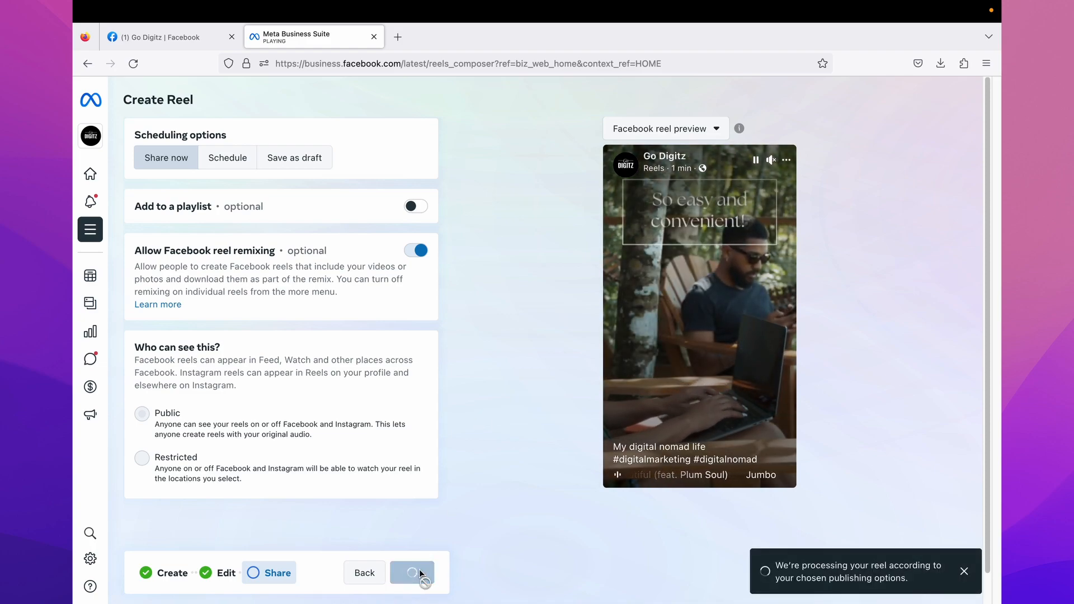
# - View the published 'My digital nomad life' reel entry in the posts list
pyautogui.click(413, 573)
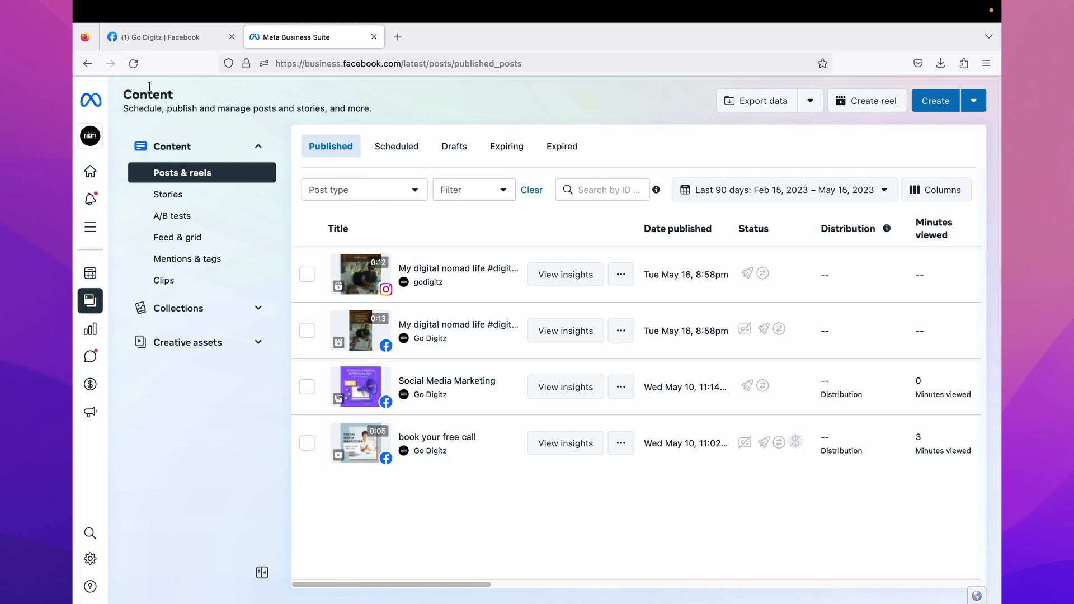
pyautogui.moveTo(382, 267)
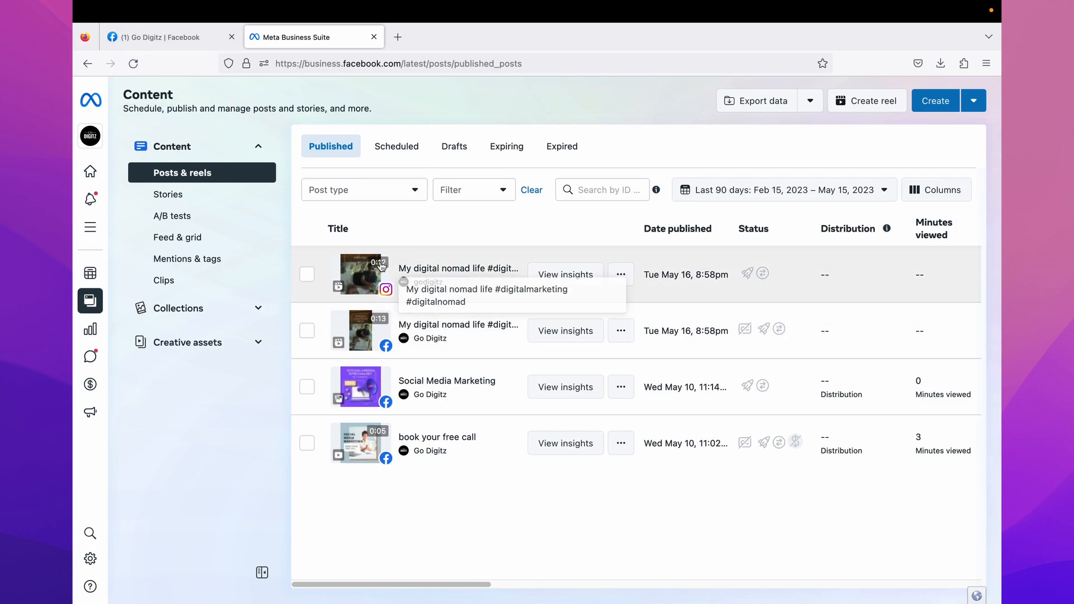
pyautogui.moveTo(429, 366)
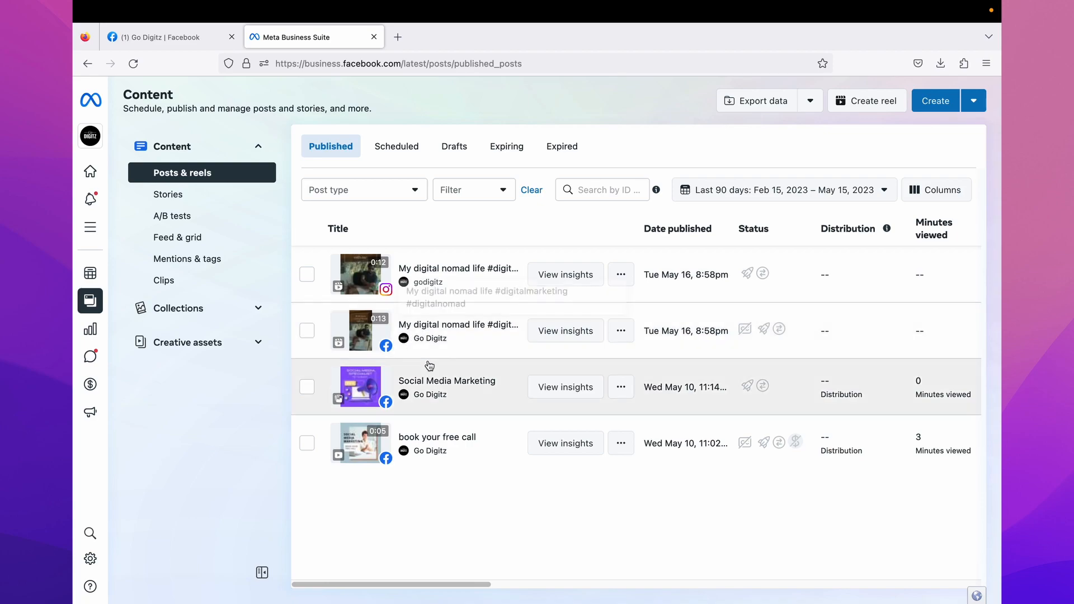
pyautogui.moveTo(437, 273)
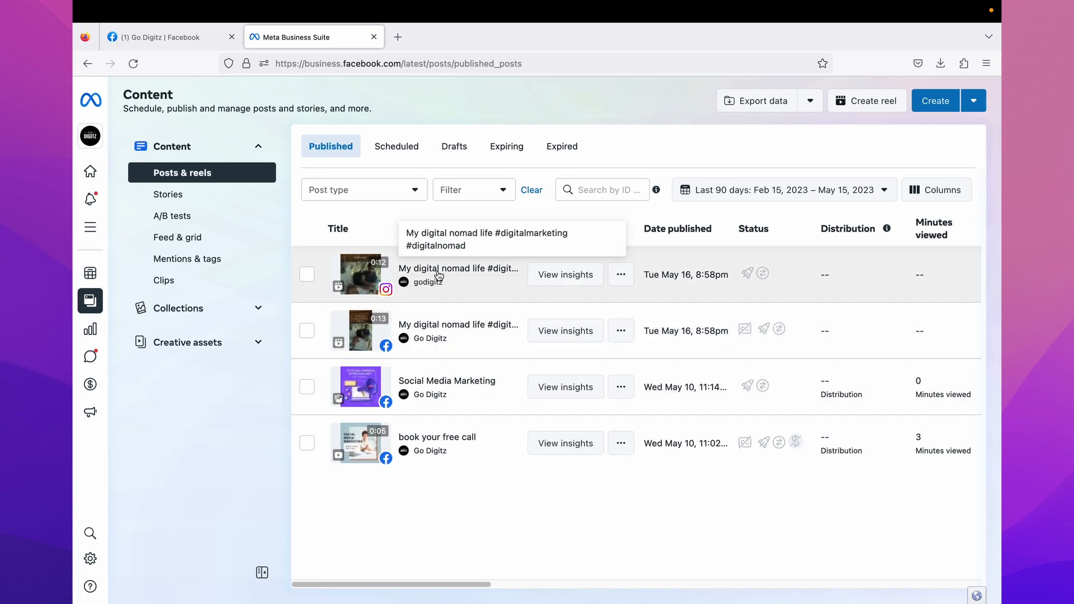
# - Reload the Go Digitz Facebook page and scroll to the new reel in the Posts feed
pyautogui.click(162, 37)
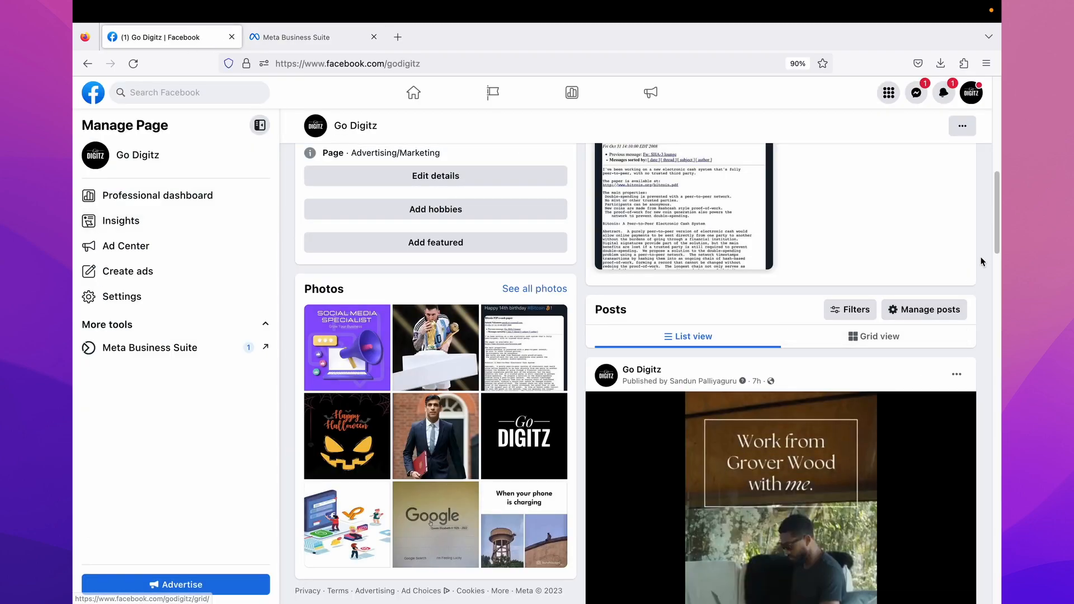
pyautogui.click(133, 62)
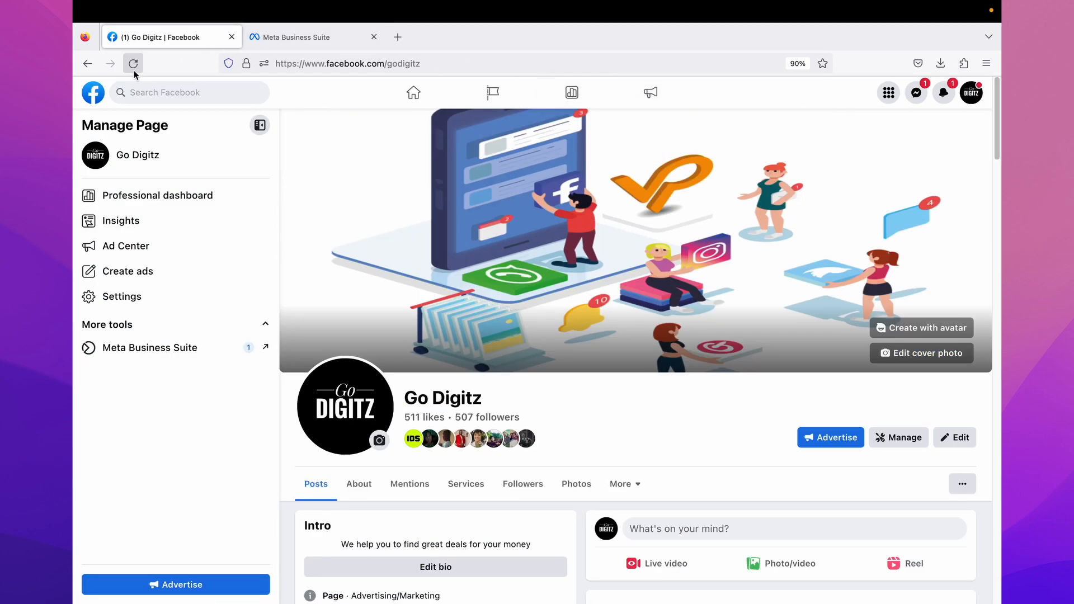
pyautogui.click(134, 63)
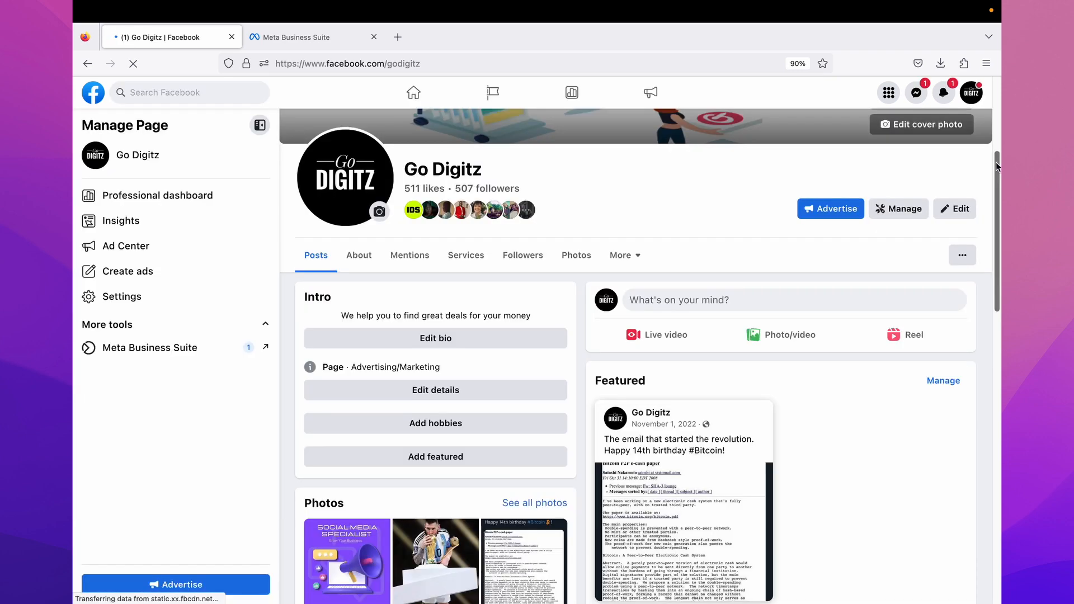
pyautogui.scroll(-3)
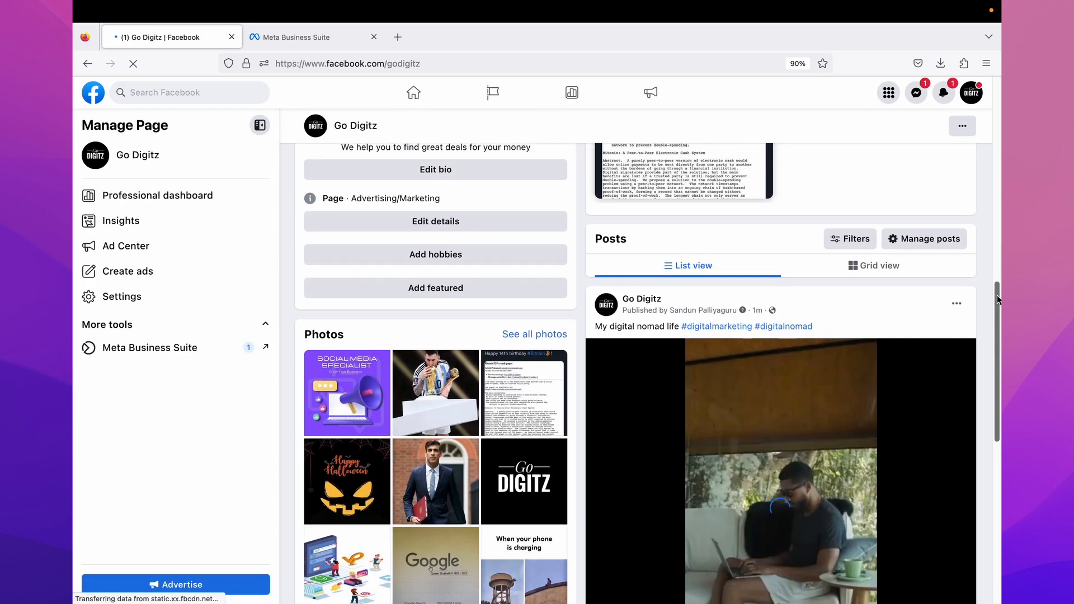
pyautogui.scroll(-3)
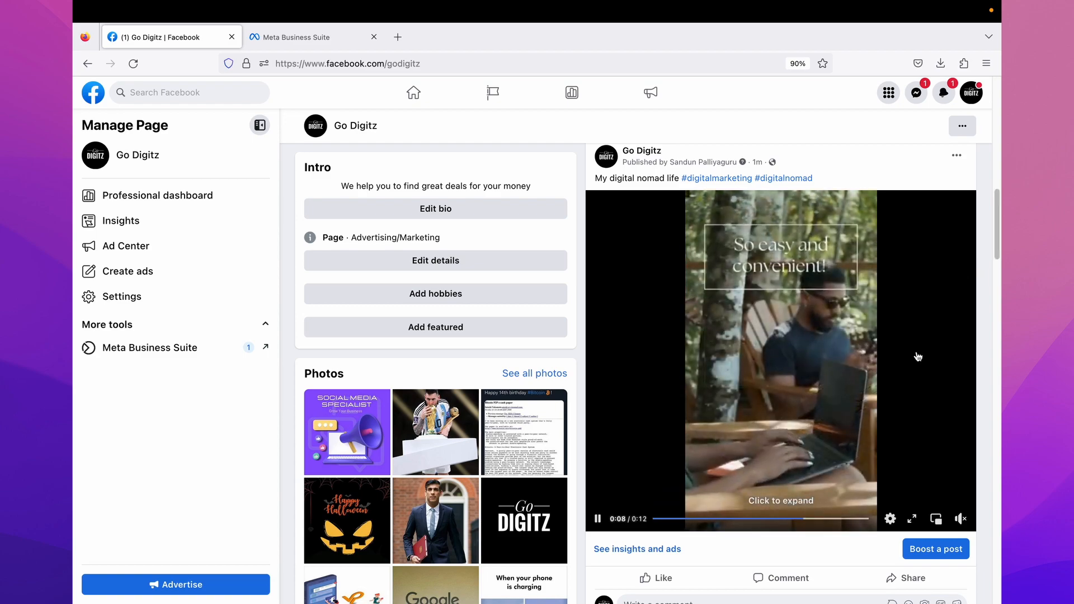
pyautogui.scroll(-3)
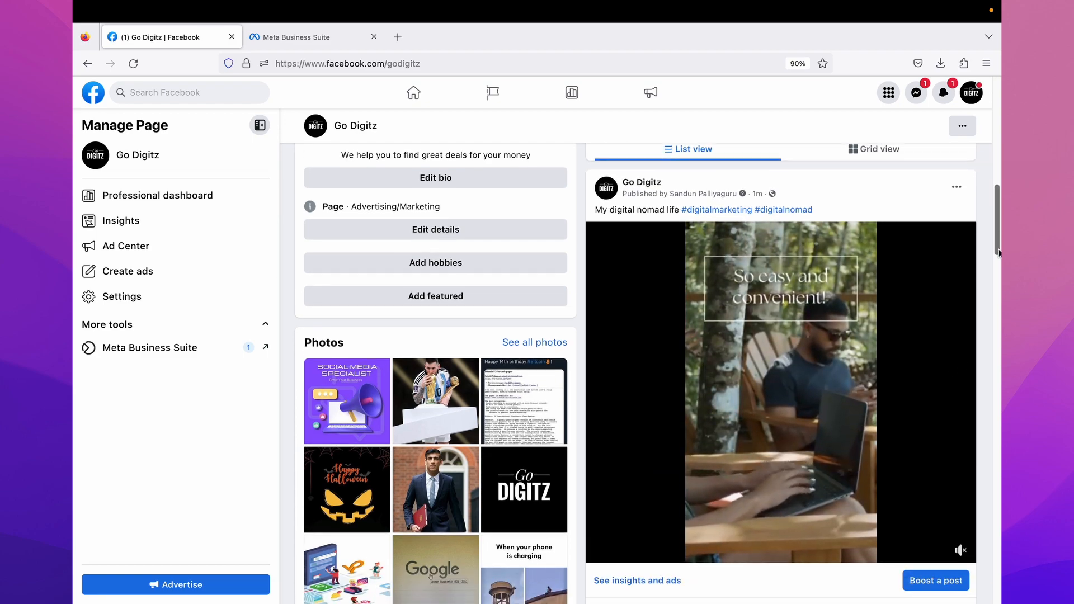